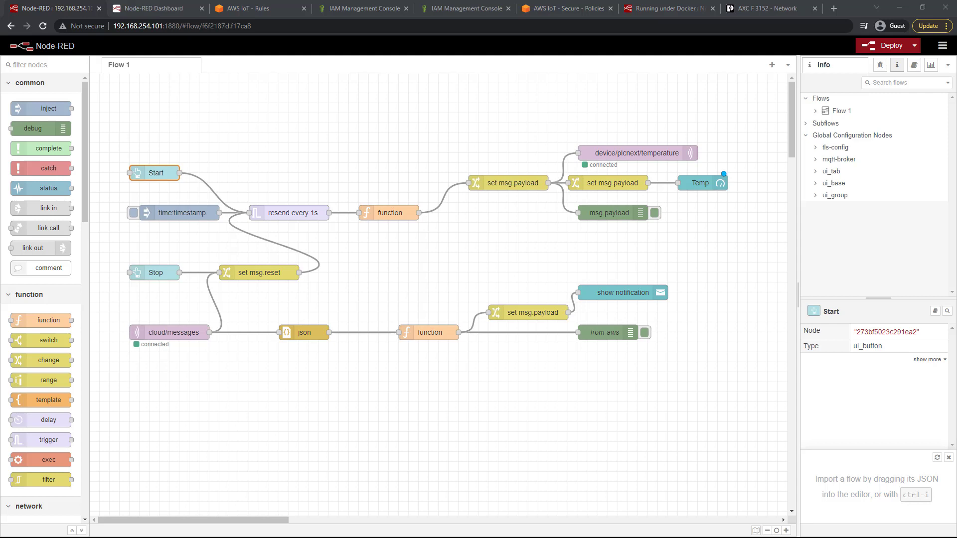
mouse_move(586, 232)
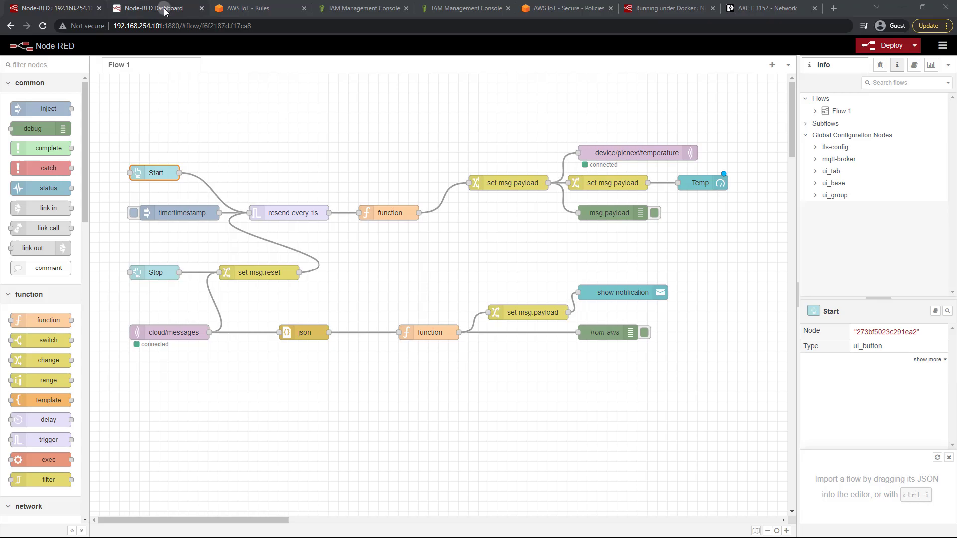
View the Home dashboard with its START/STOP buttons and Temp gauge at 359
left_click(154, 8)
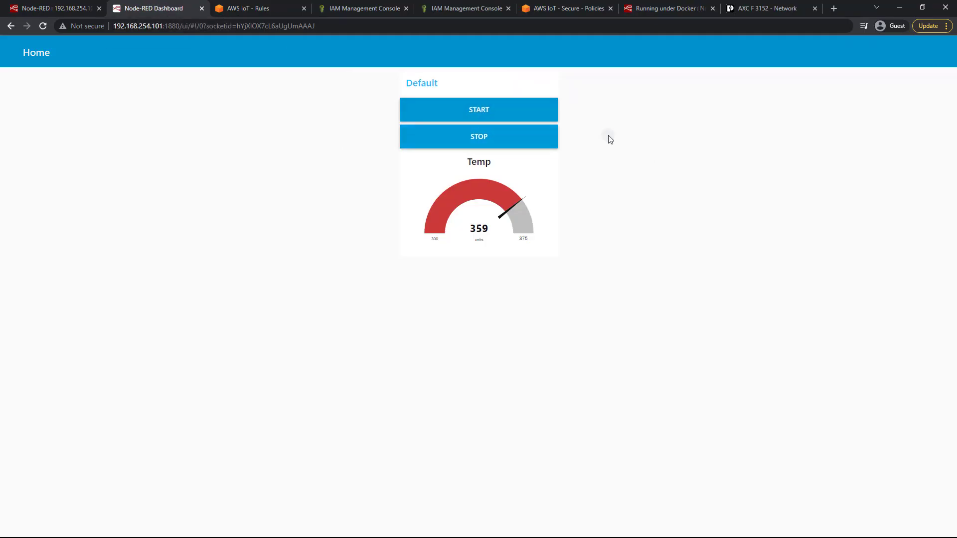
mouse_move(443, 83)
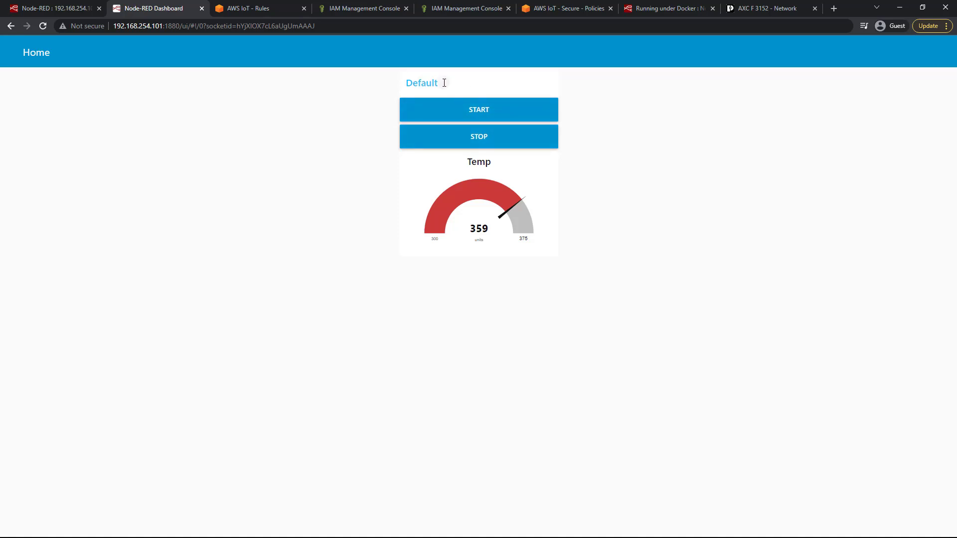
mouse_move(596, 132)
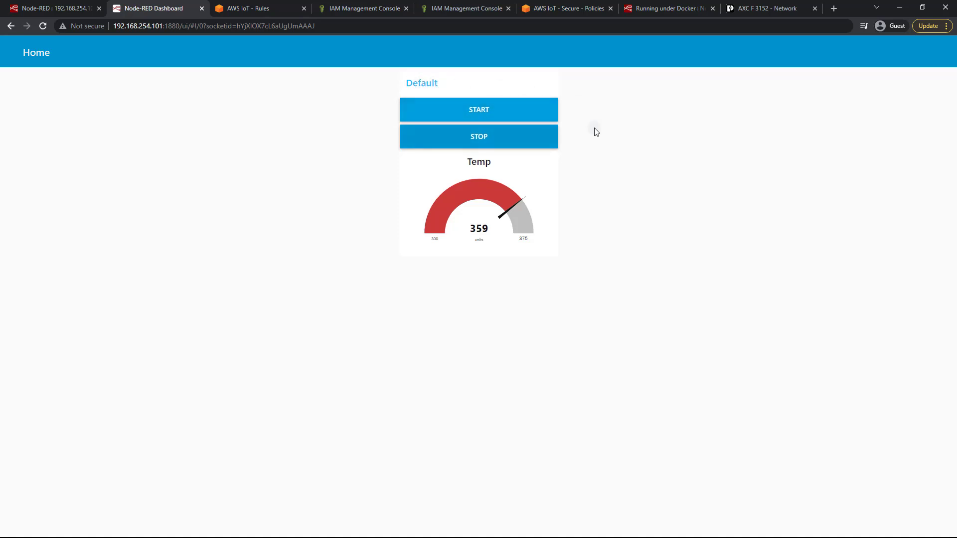
Give the Start button node a green background and deploy, confirming the warning
left_click(49, 8)
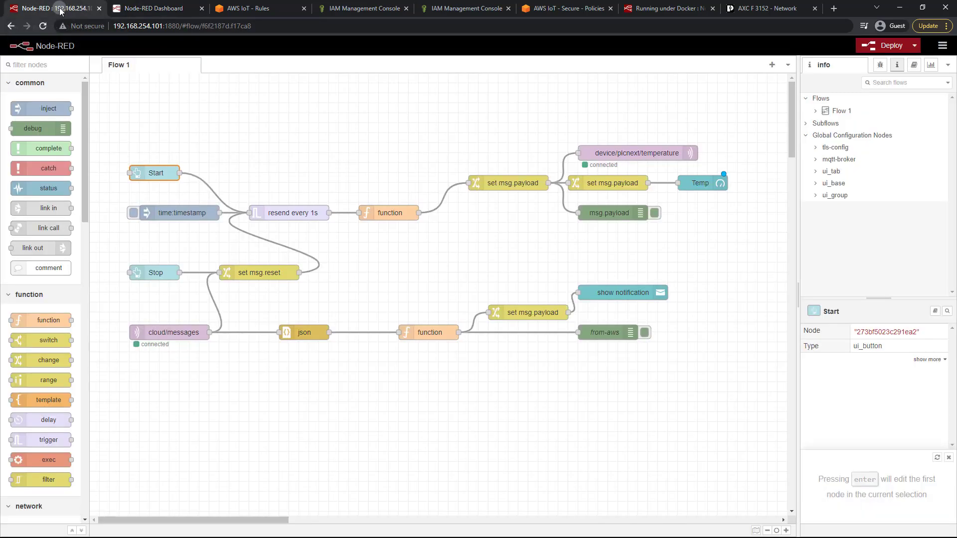
double_click(155, 172)
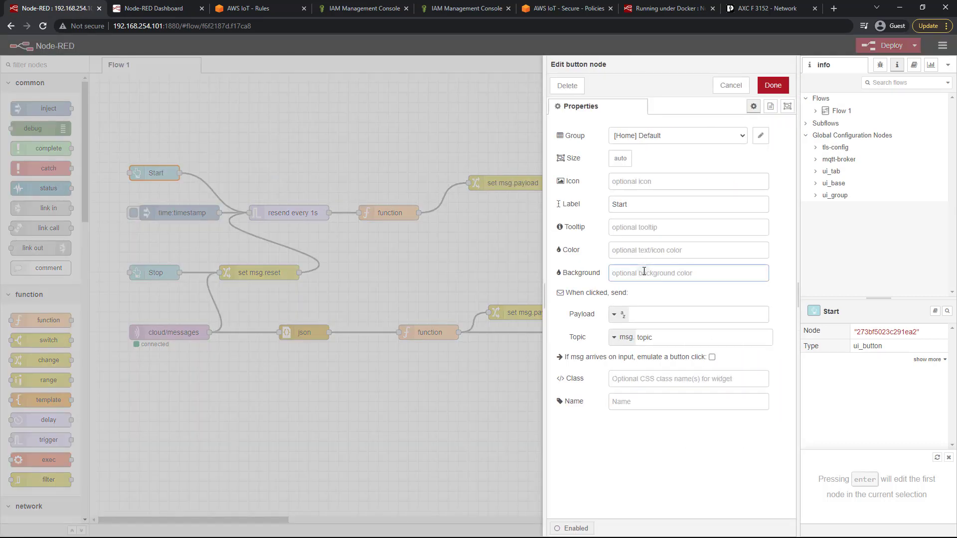
type("green")
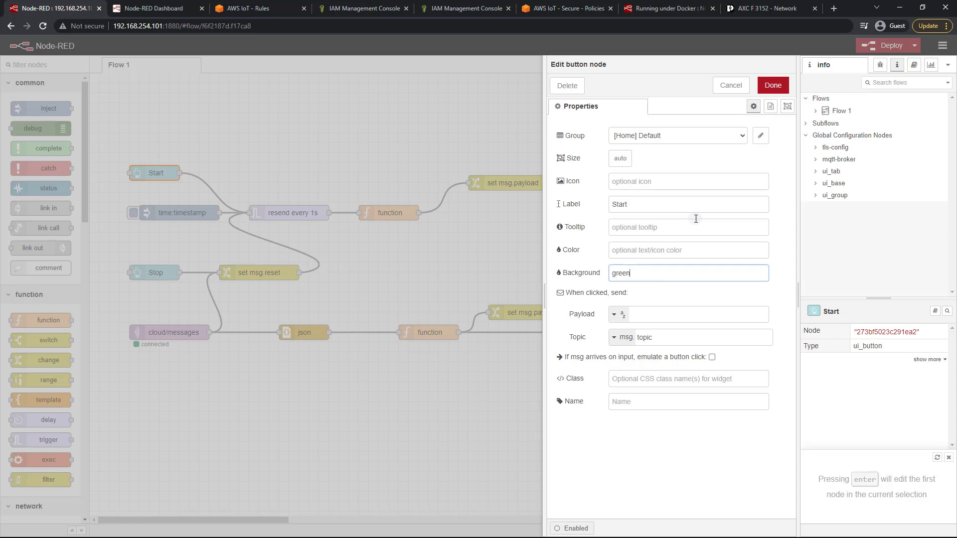
left_click(772, 85)
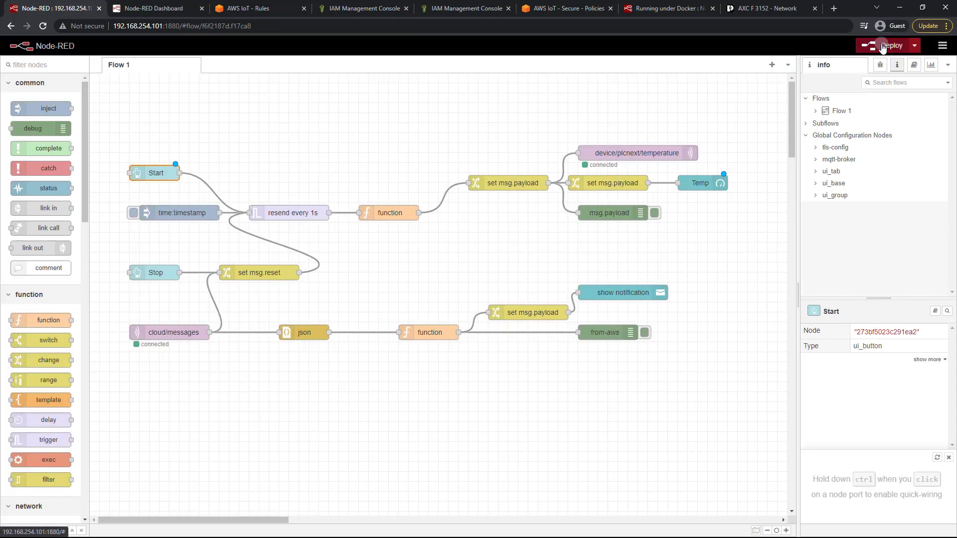
left_click(888, 45)
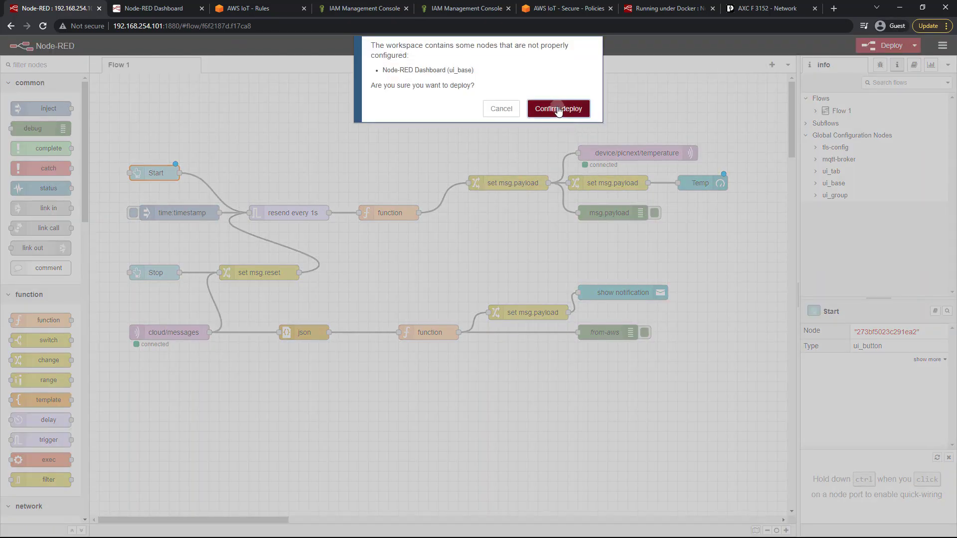
left_click(556, 109)
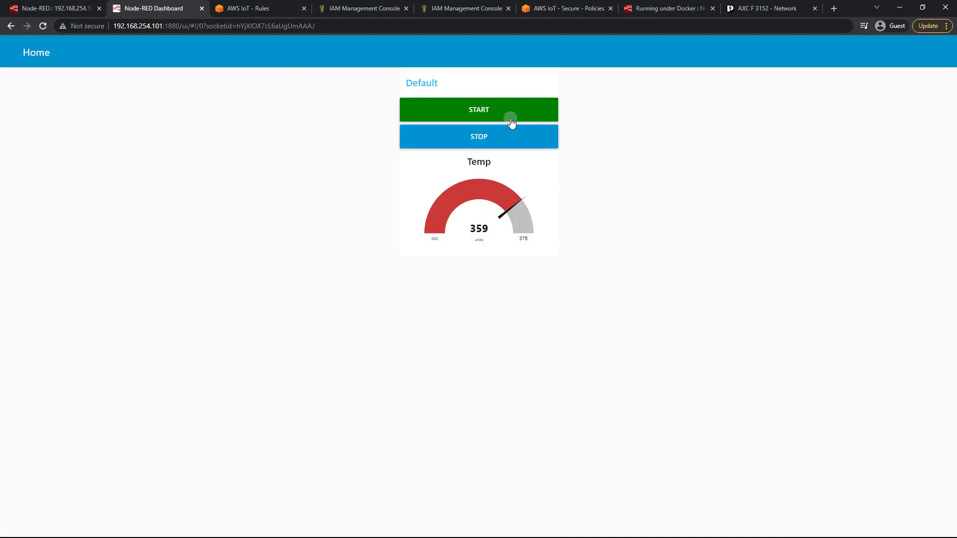
Give the Stop button node a red background, deploy, and check the dashboard
left_click(52, 8)
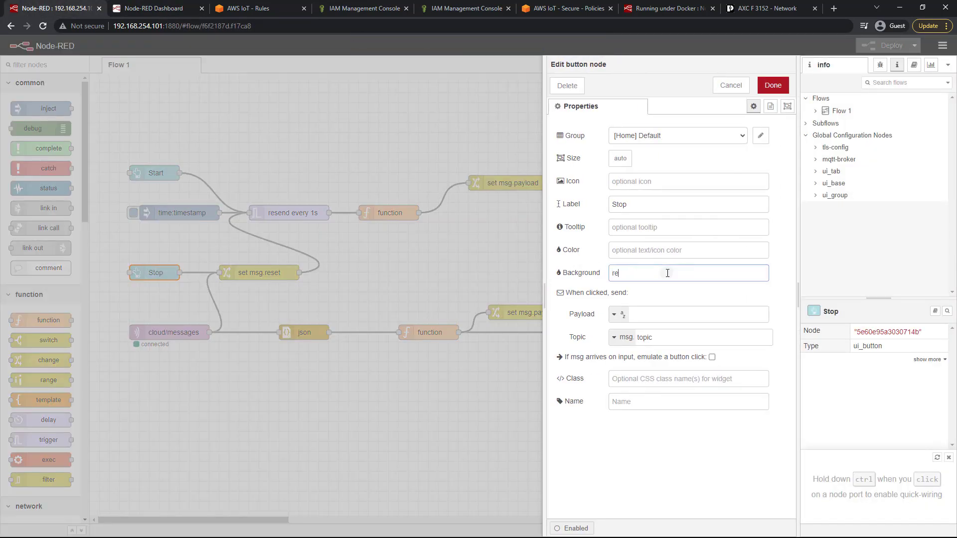
left_click(771, 84)
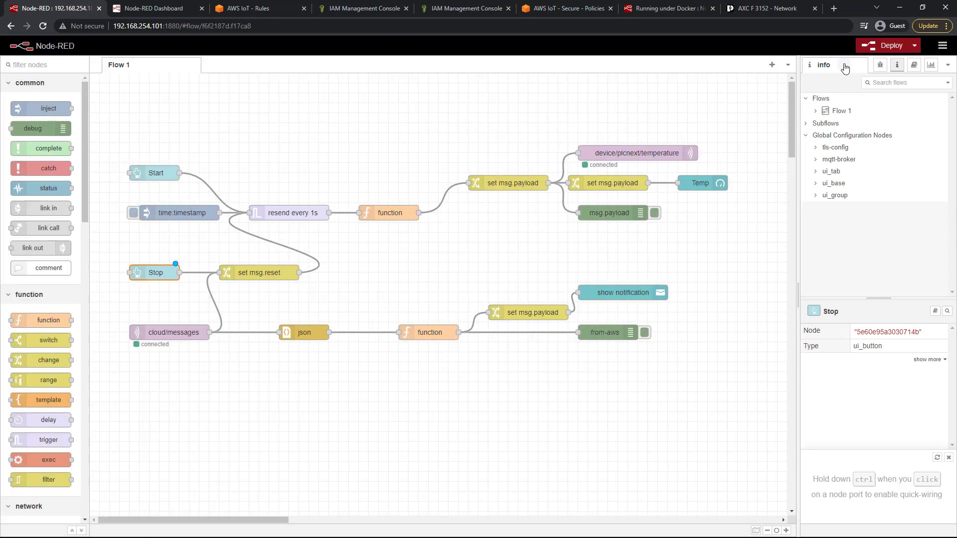
left_click(154, 8)
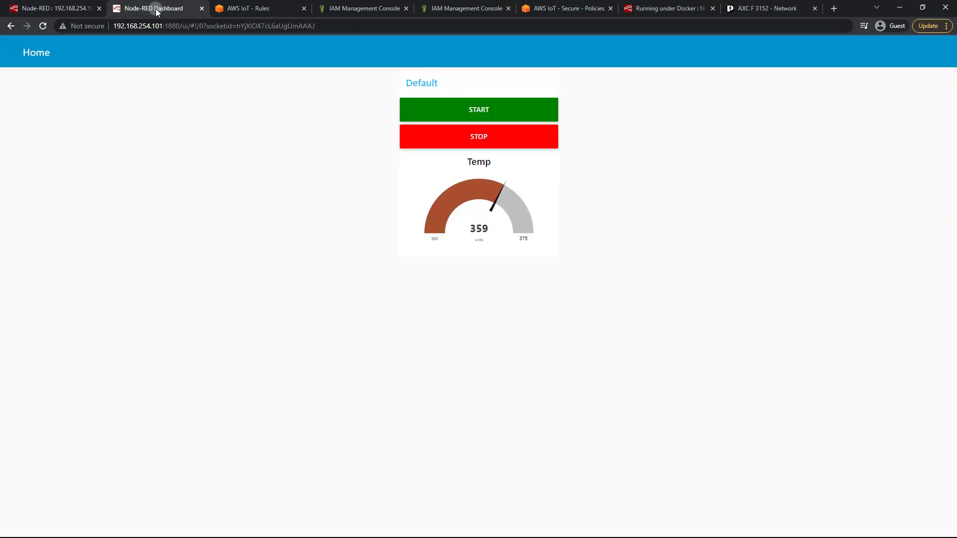
left_click(52, 8)
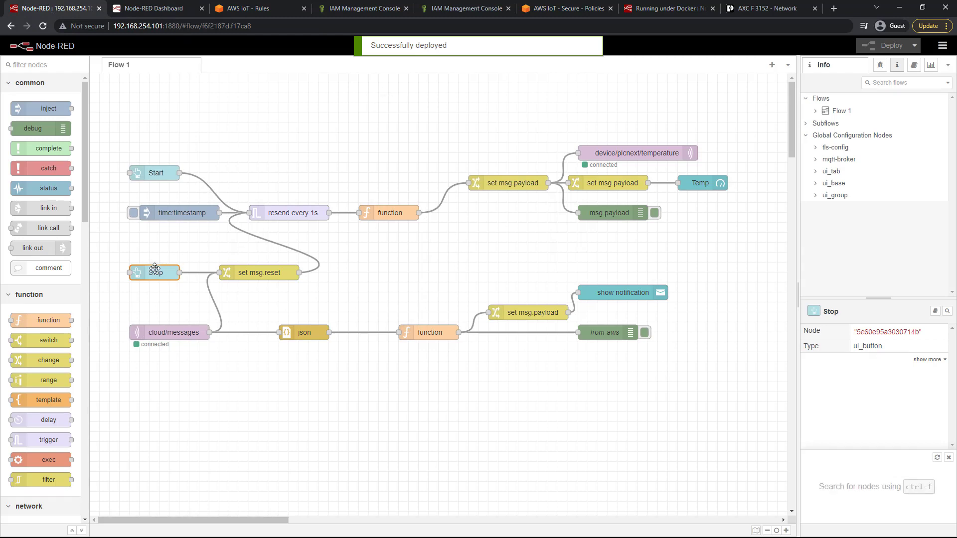
mouse_move(699, 184)
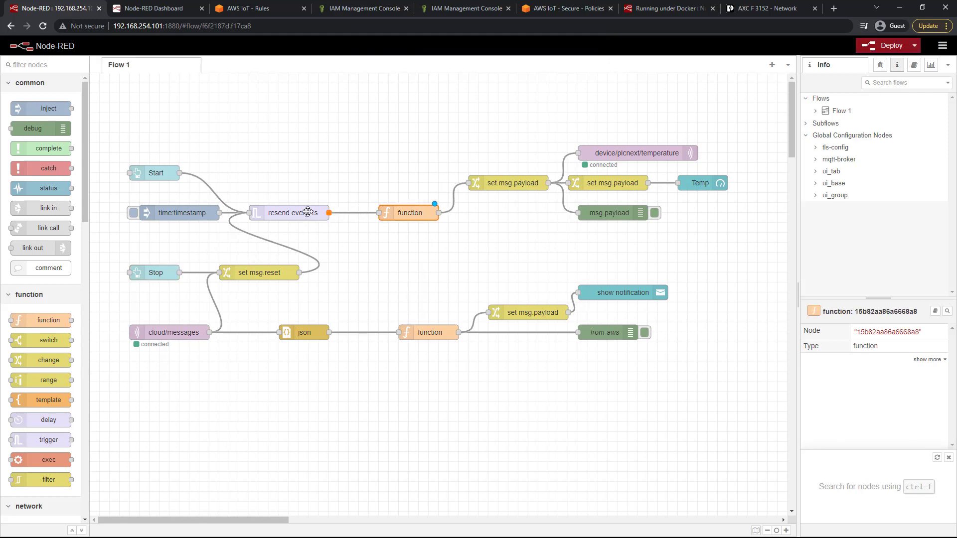
Move the resend every 1s and set msg.reset nodes to space out the upper row
left_click(308, 212)
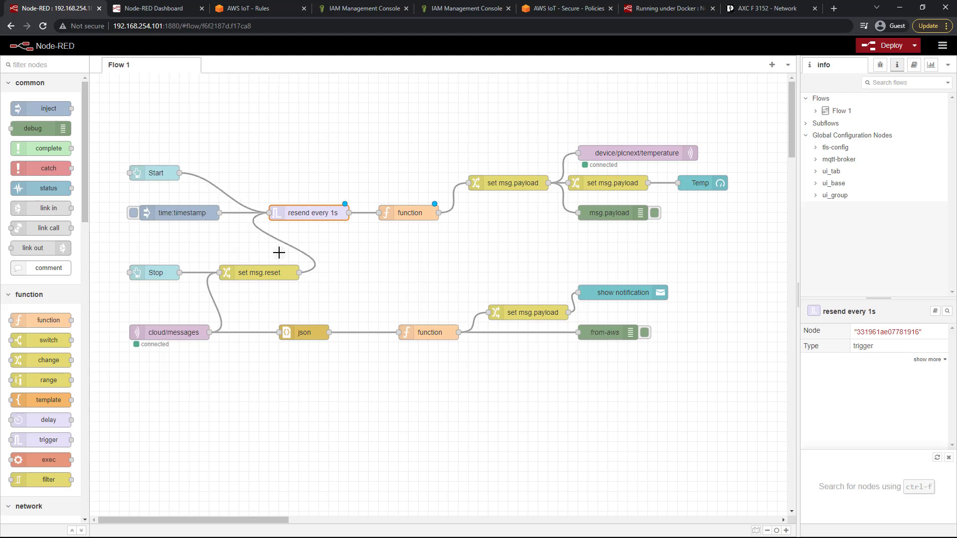
left_click(259, 273)
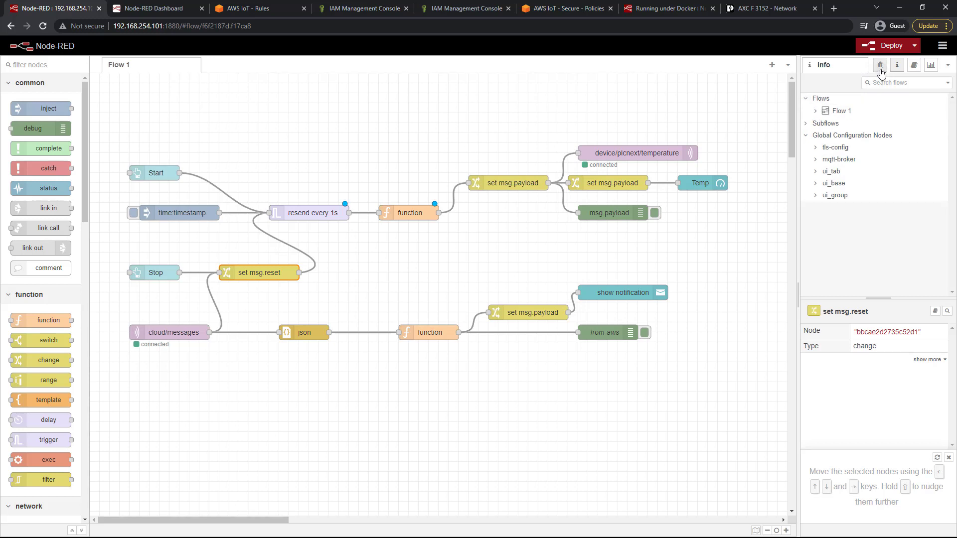
Clear the debug messages and deploy the tidied flow, confirming the warning
left_click(880, 65)
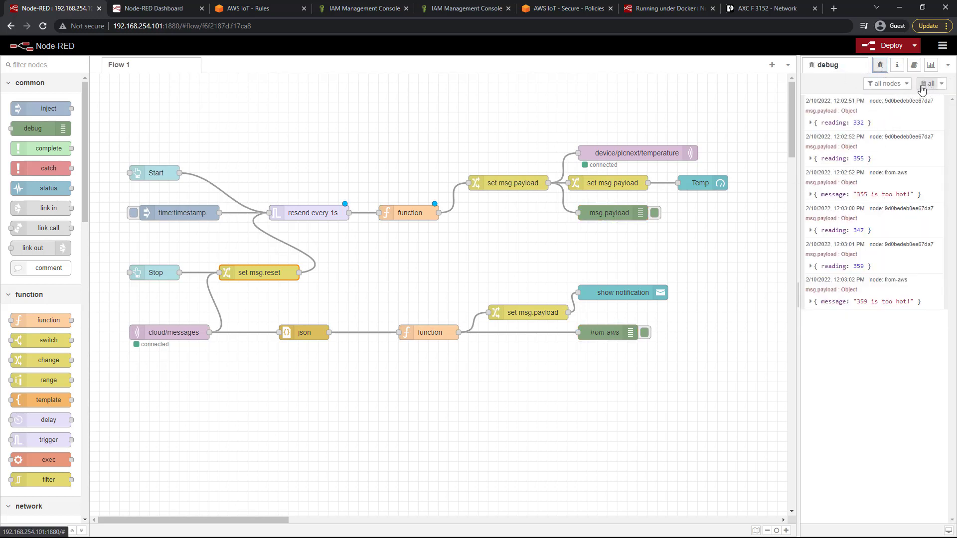
left_click(896, 65)
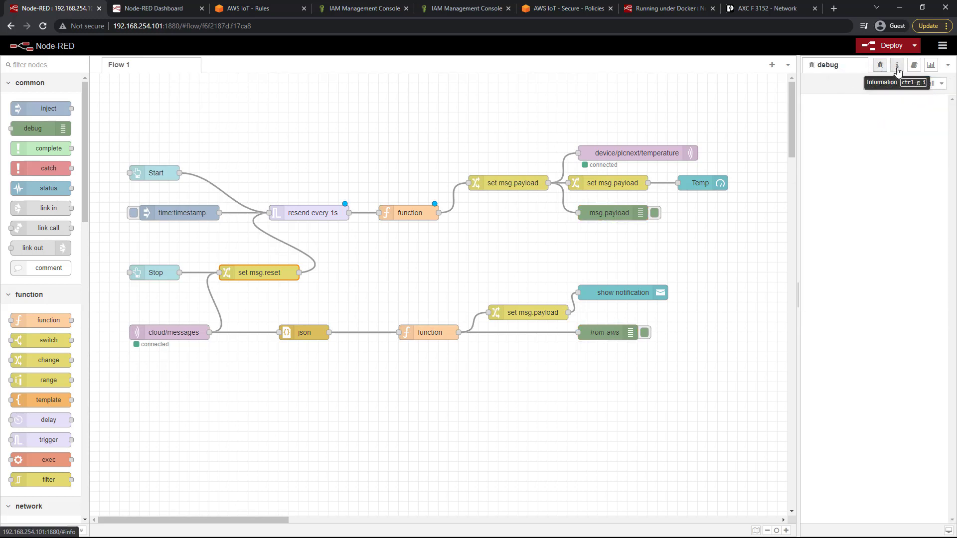
left_click(897, 65)
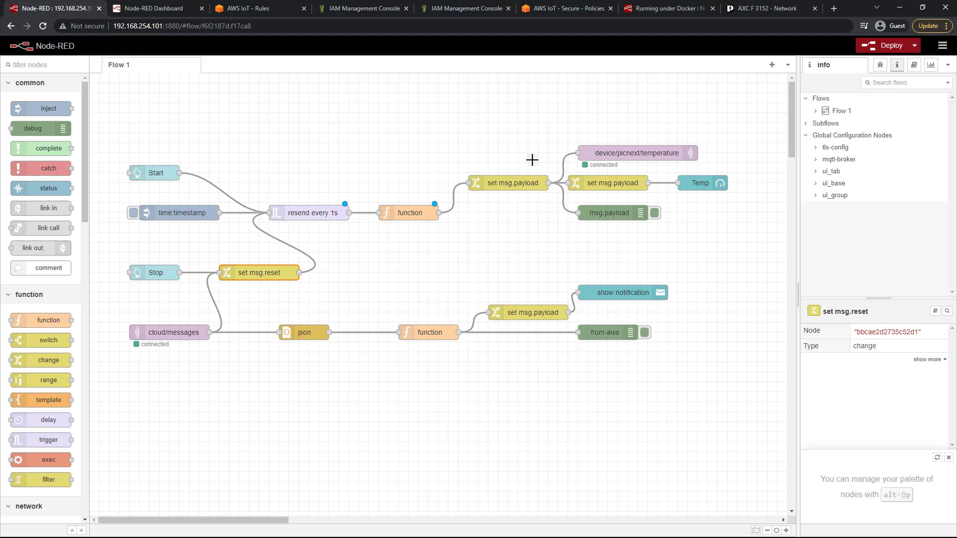
left_click(887, 44)
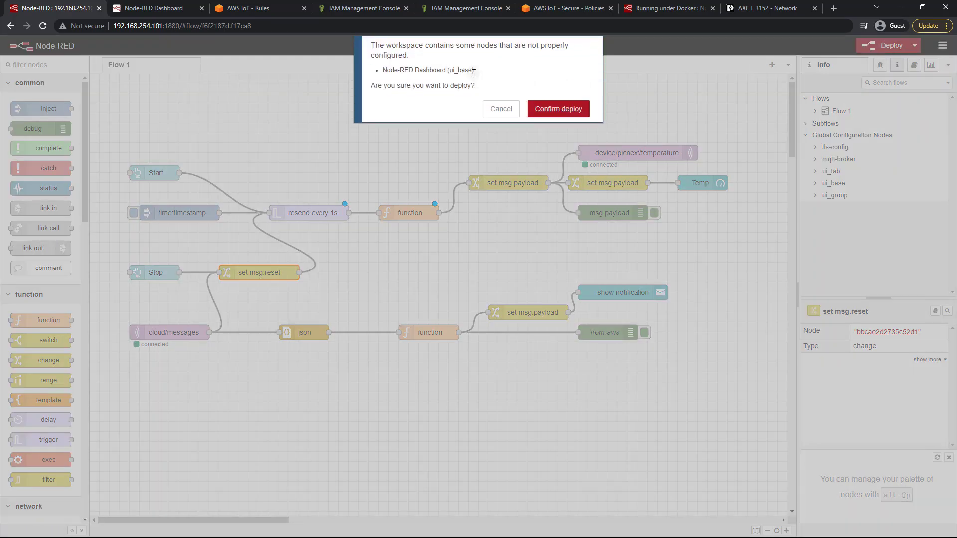
left_click(556, 109)
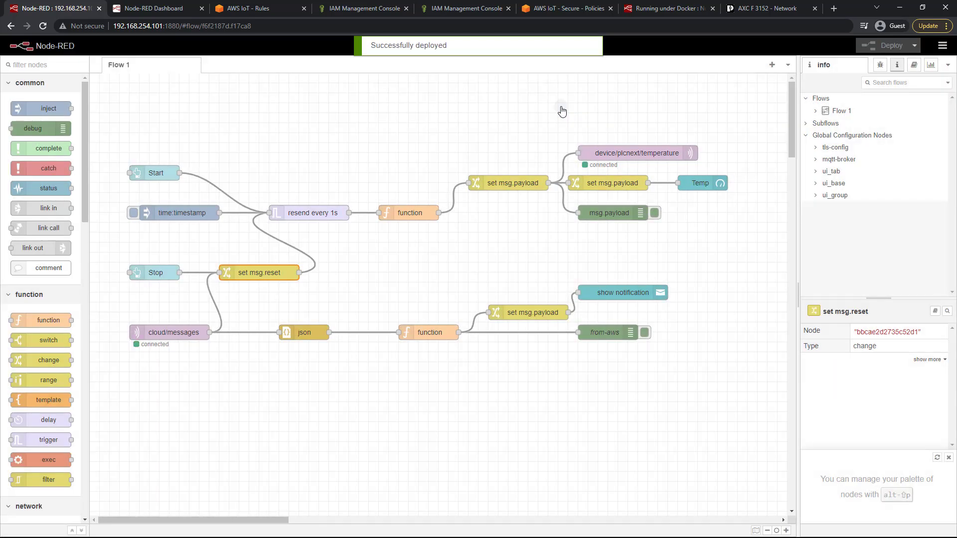
Remove the misconfigured ui_base Node-RED Dashboard config node and deploy again
left_click(815, 184)
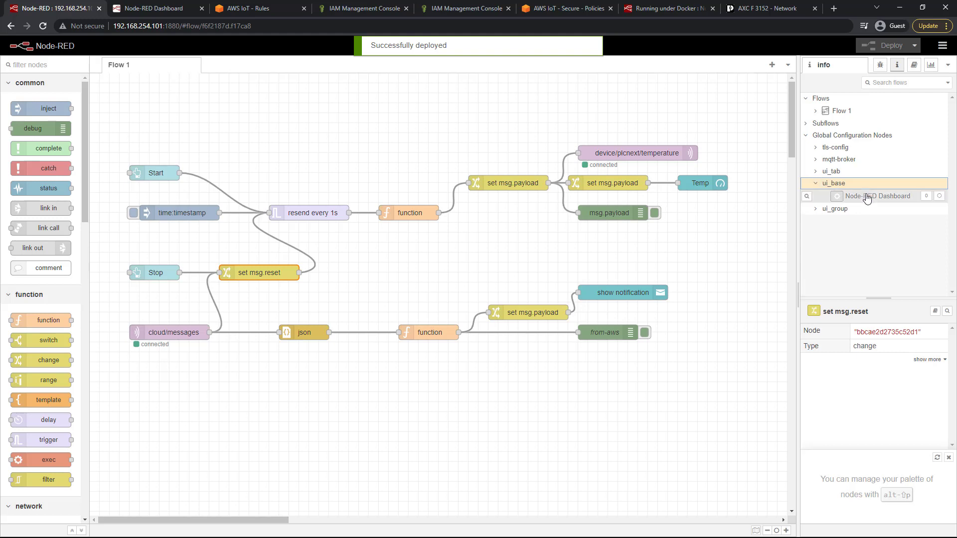
double_click(877, 196)
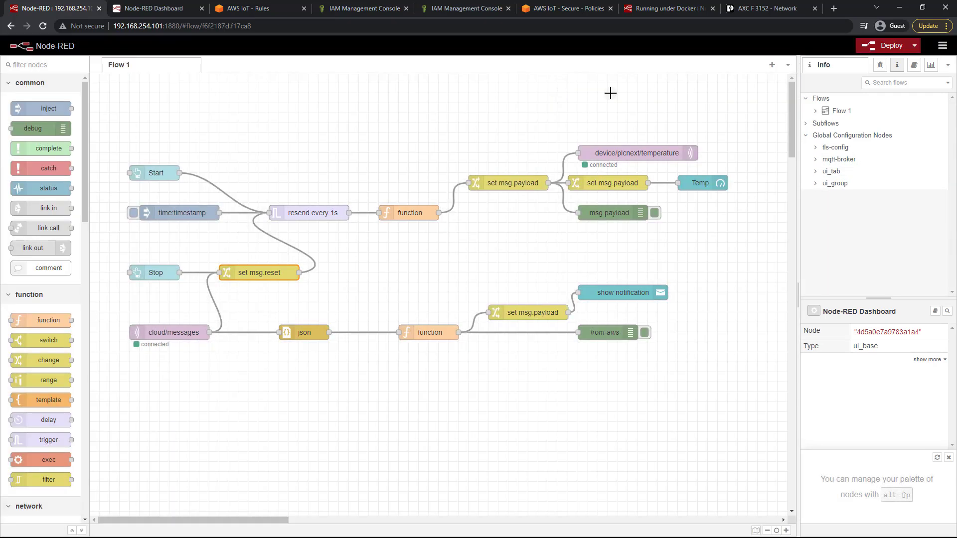
left_click(891, 45)
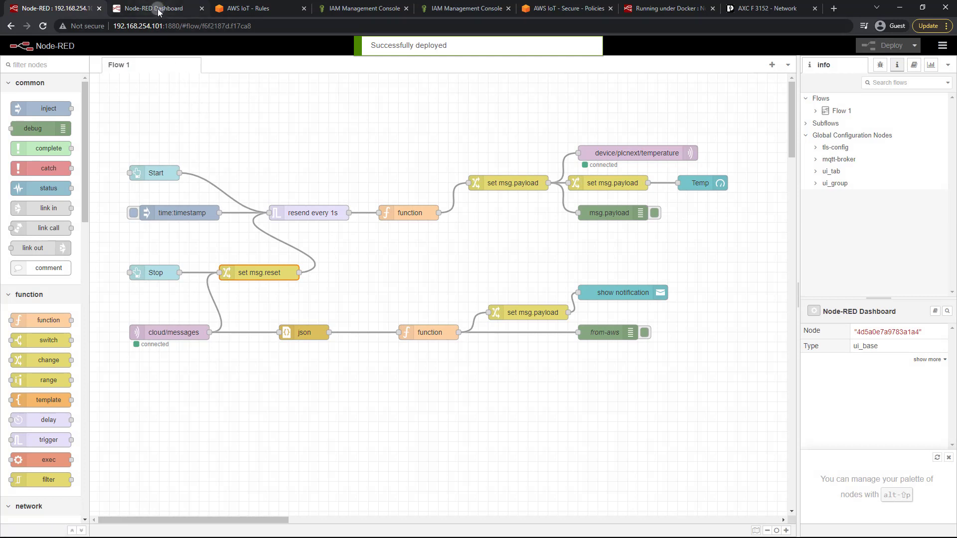
Start temperature readings from the dashboard until the too-hot alert, then return to the editor
left_click(153, 8)
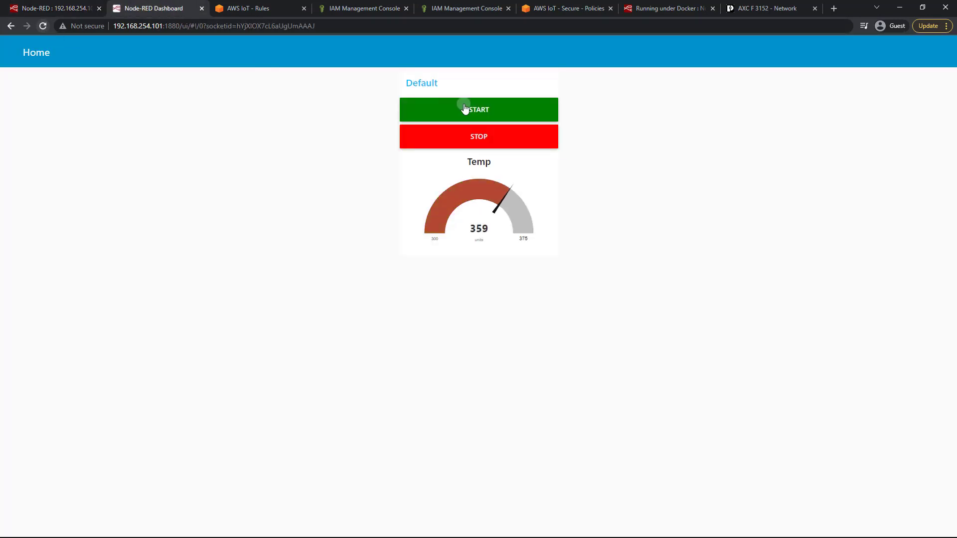
left_click(478, 110)
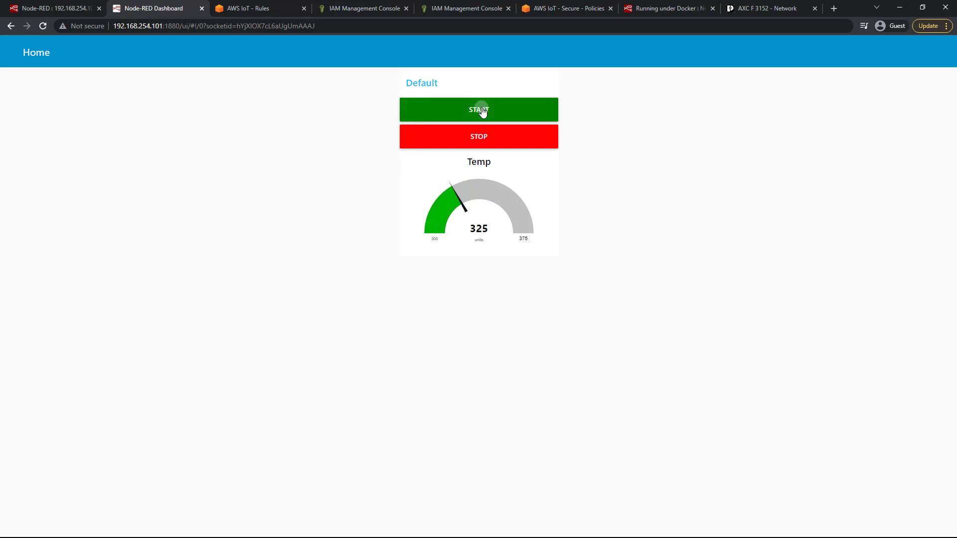
left_click(479, 109)
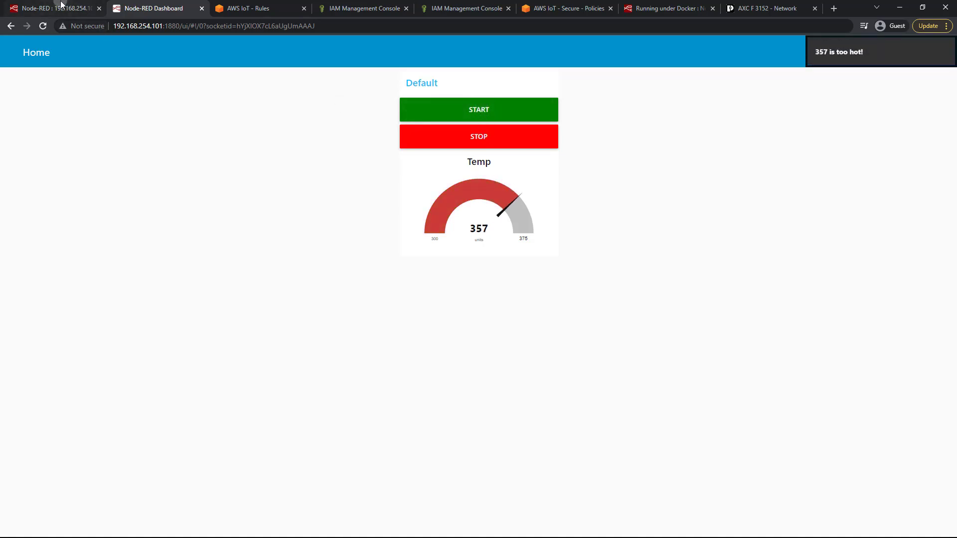
left_click(52, 8)
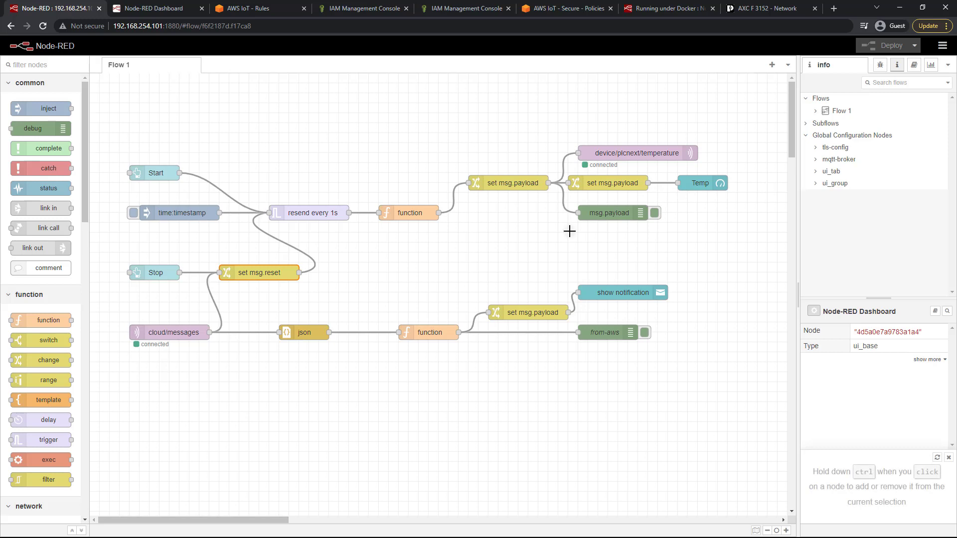
mouse_move(549, 241)
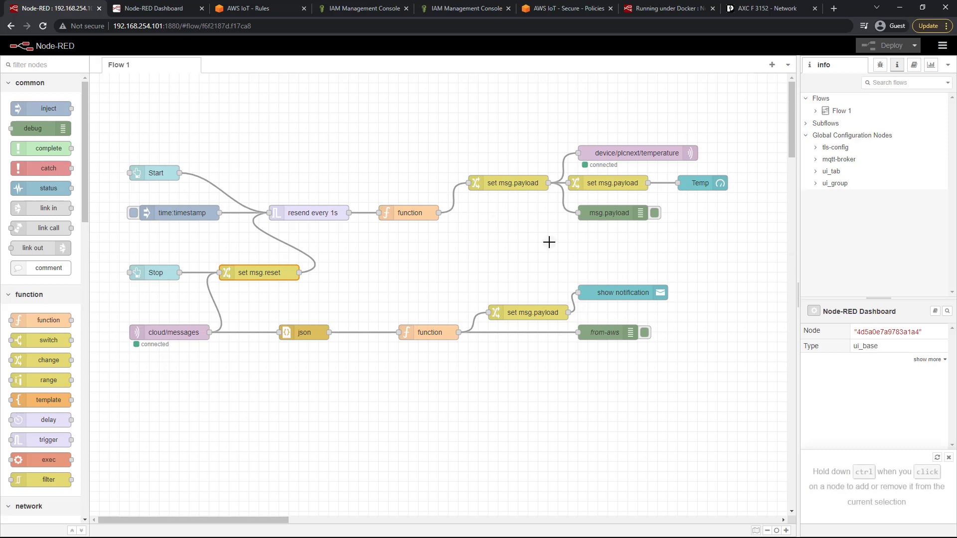
mouse_move(539, 235)
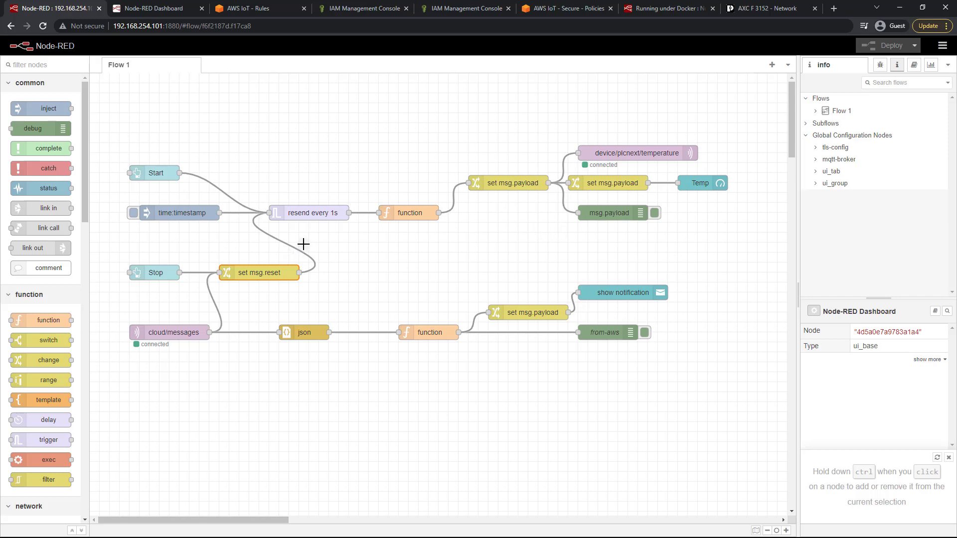
mouse_move(265, 156)
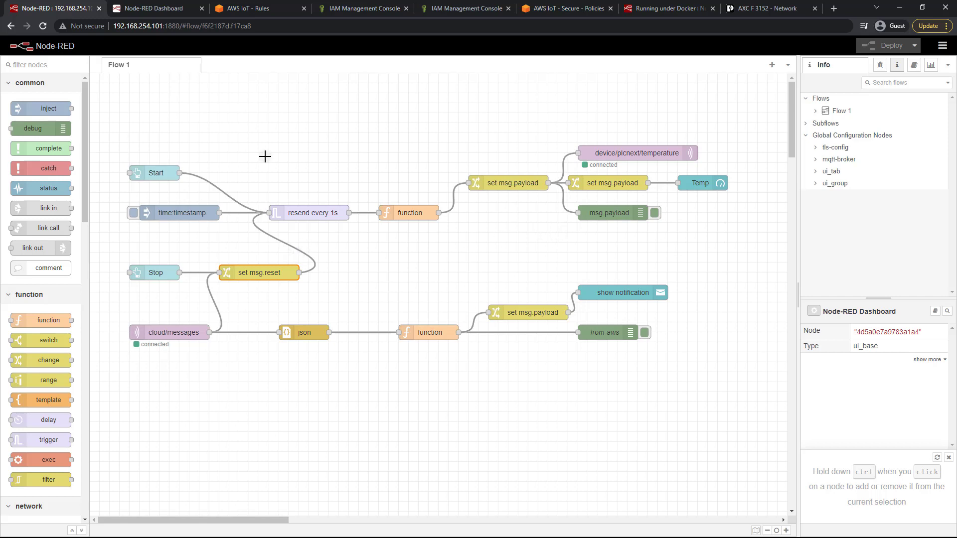
mouse_move(213, 305)
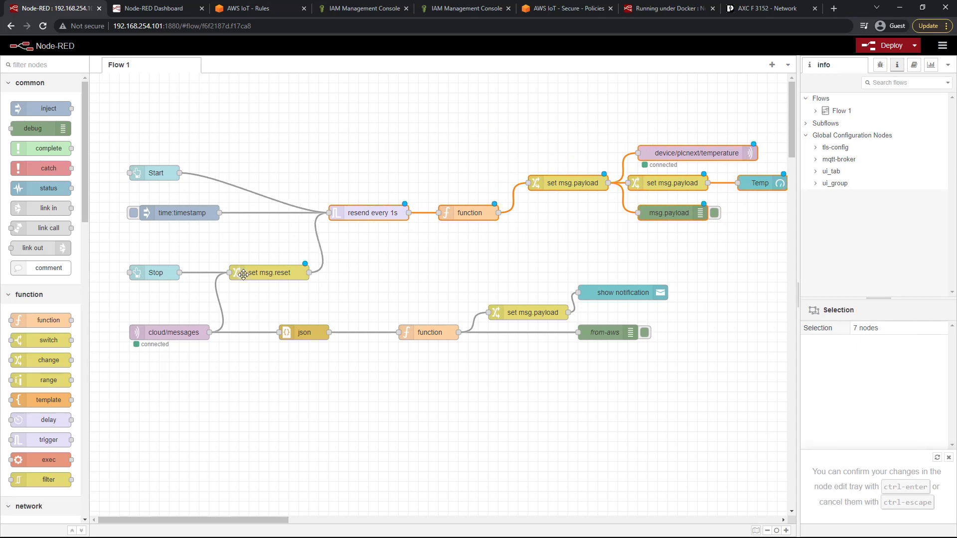
mouse_move(173, 278)
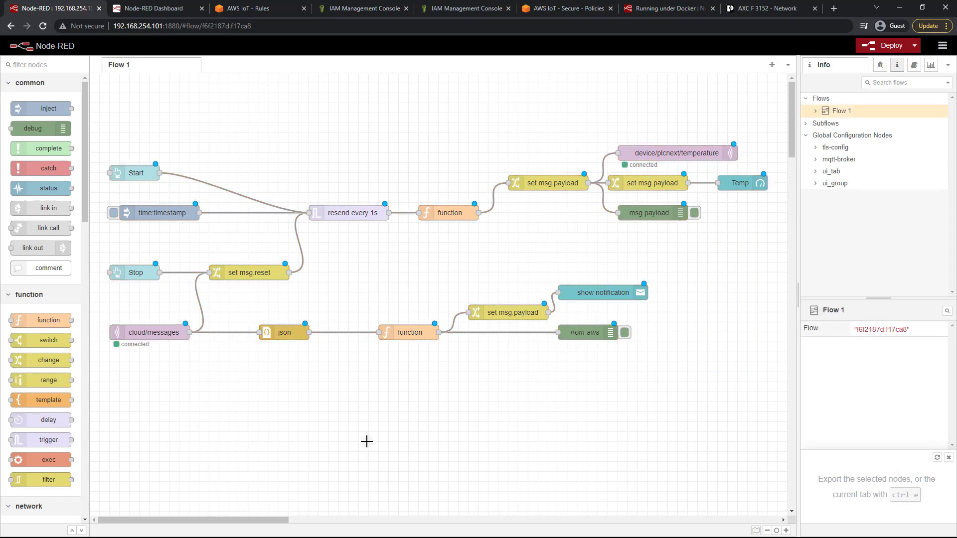
mouse_move(891, 49)
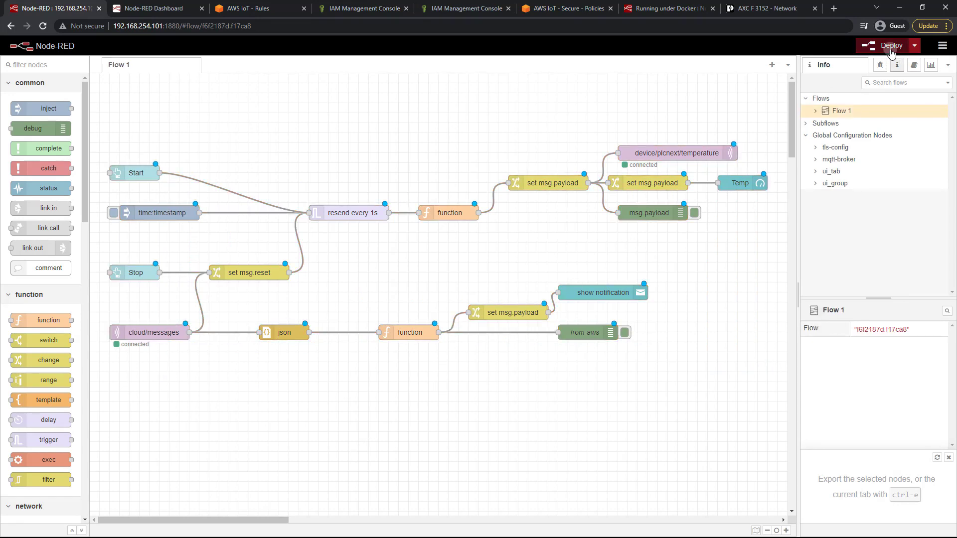
Deploy the flow after shifting its nodes left into an aligned layout
left_click(891, 45)
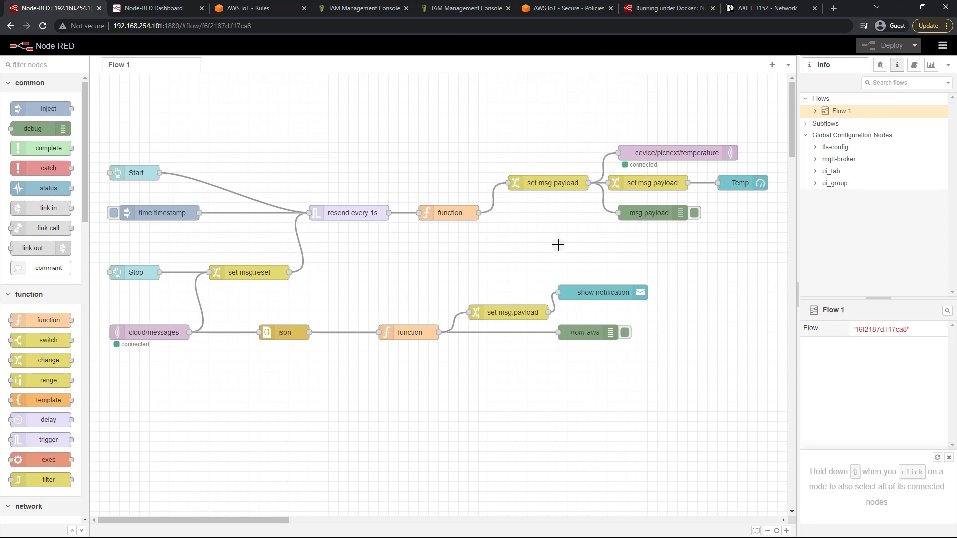
mouse_move(735, 163)
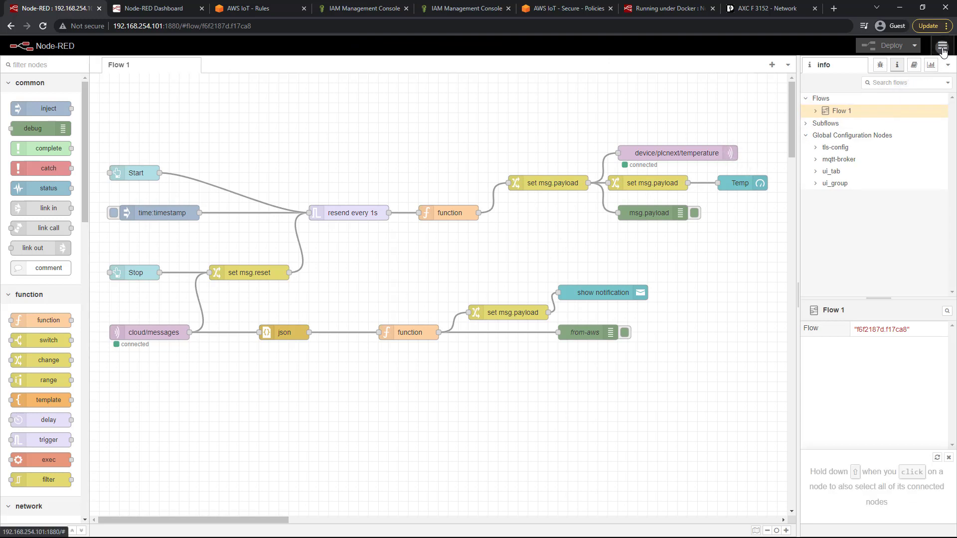
Export the current flow, Flow 1, and review its JSON text
left_click(942, 44)
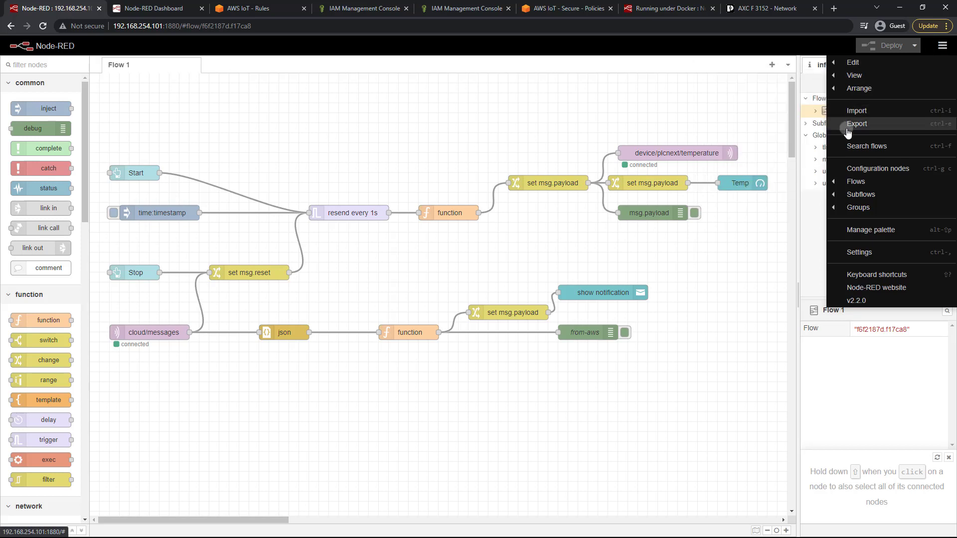
left_click(857, 124)
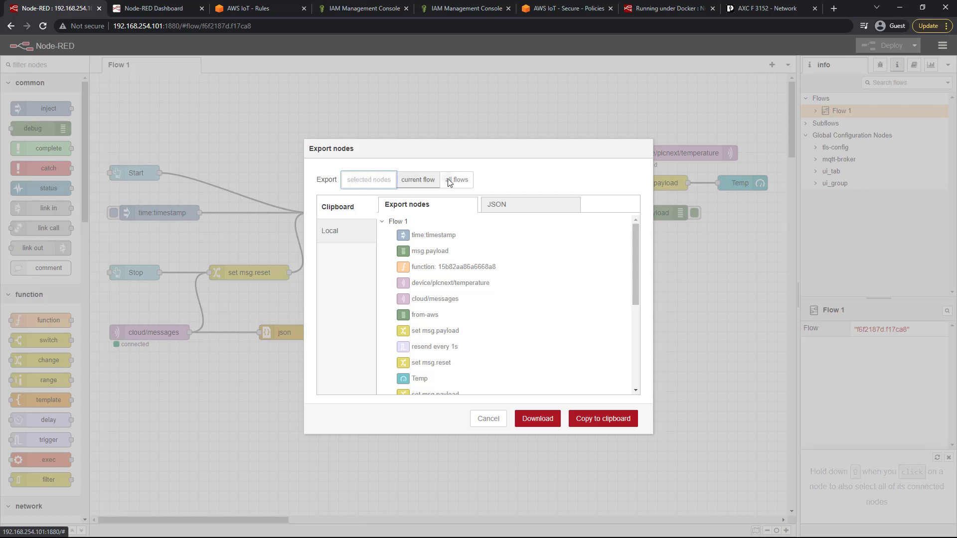
left_click(418, 180)
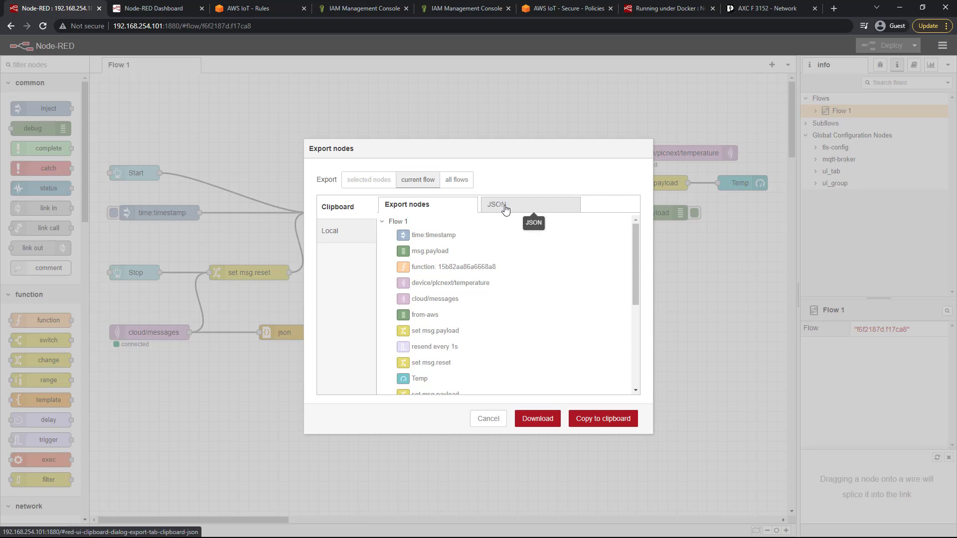
left_click(497, 205)
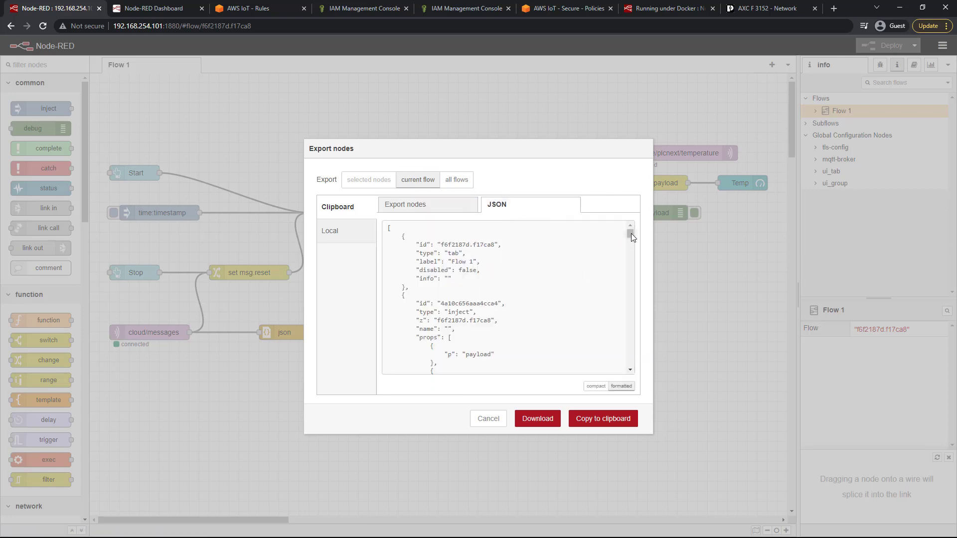
scroll("down", 3)
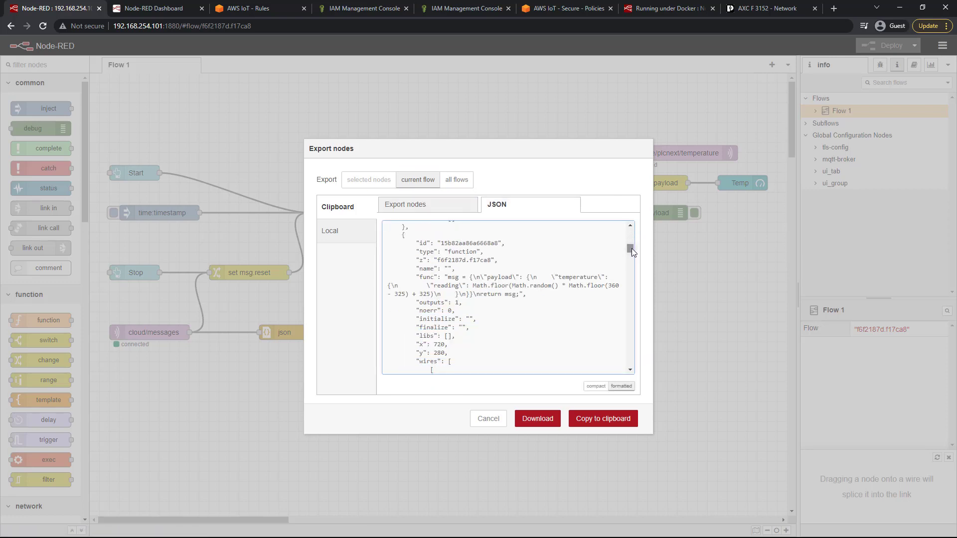
scroll("down", 3)
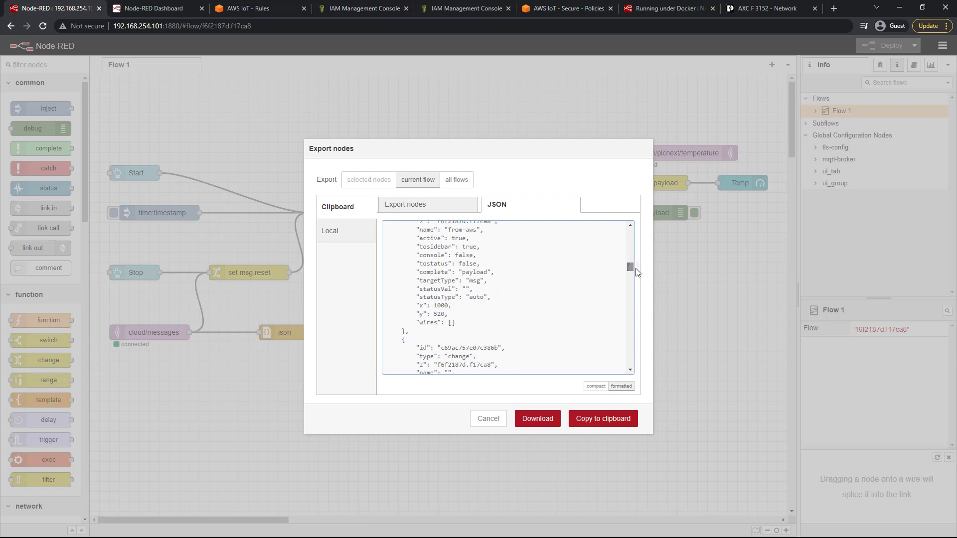
scroll("down", 3)
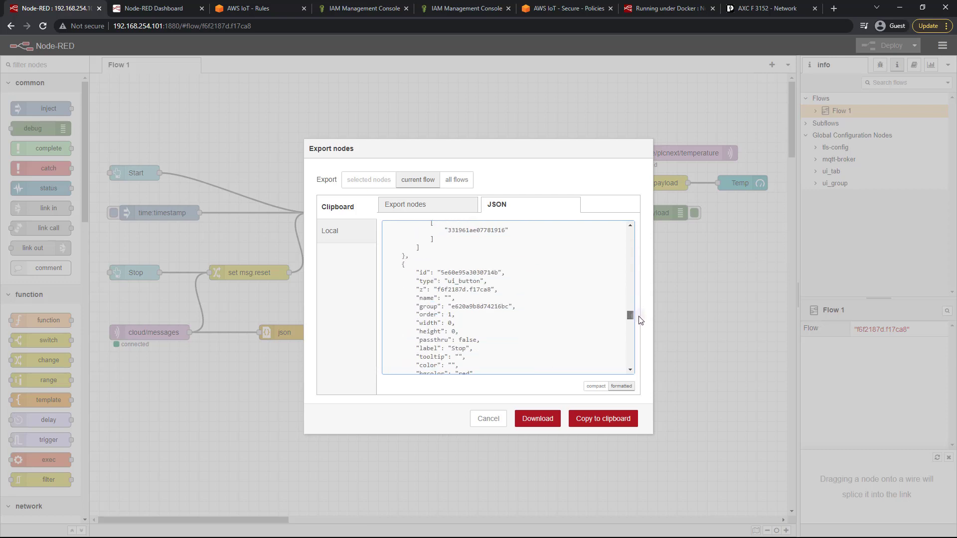
scroll("down", 3)
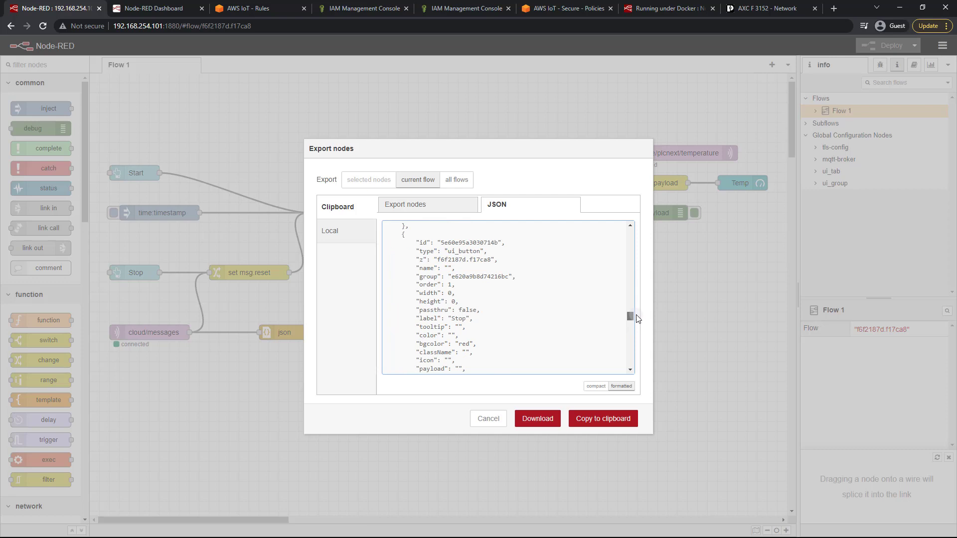
scroll("up", 3)
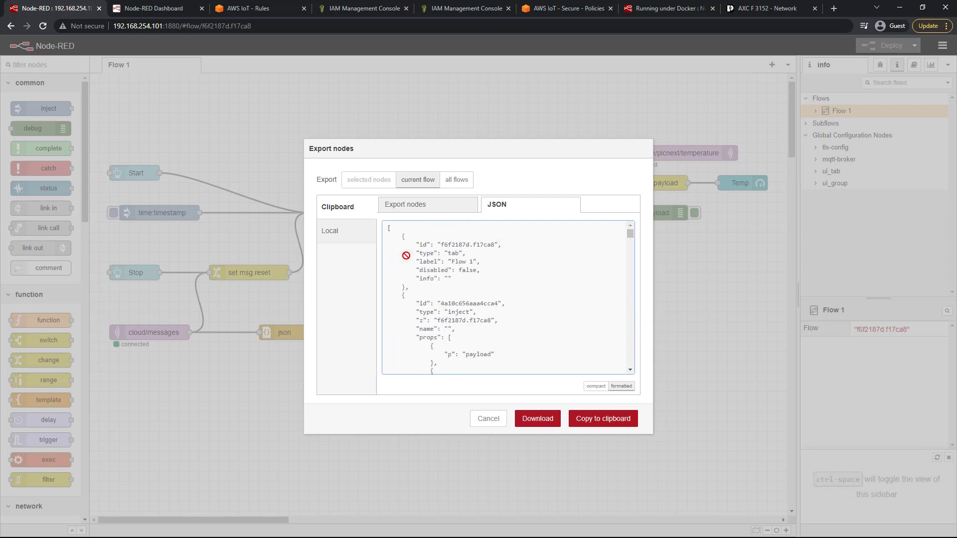
mouse_move(423, 210)
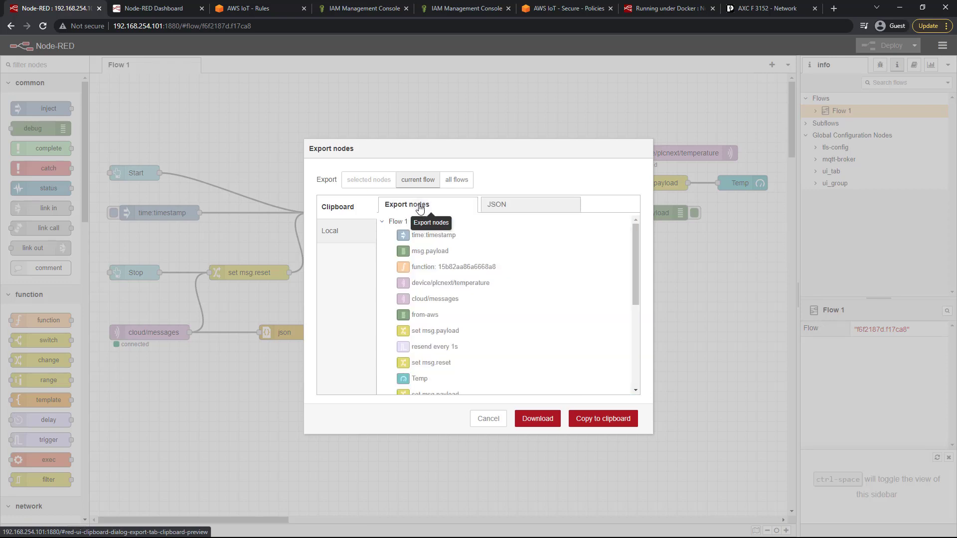
mouse_move(537, 419)
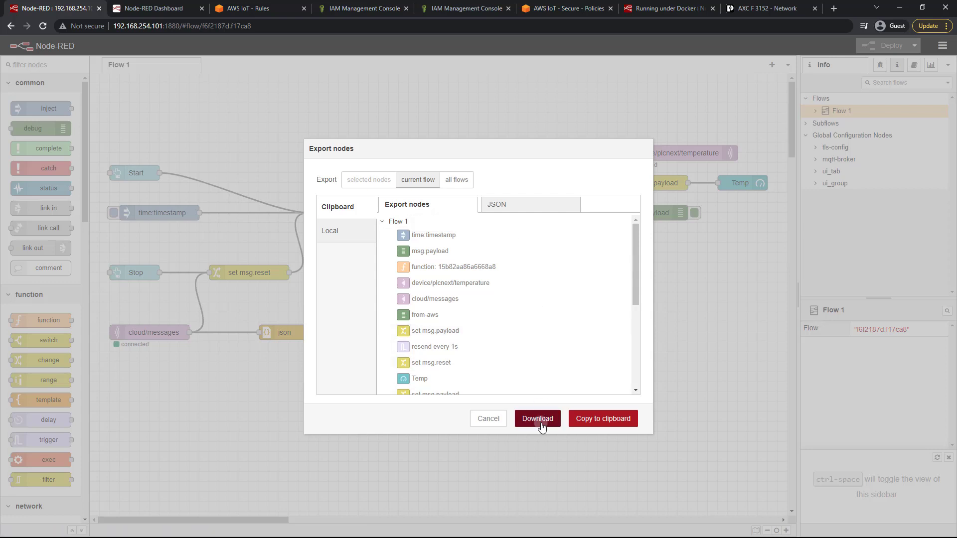
Download the current flow as a JSON file
left_click(536, 418)
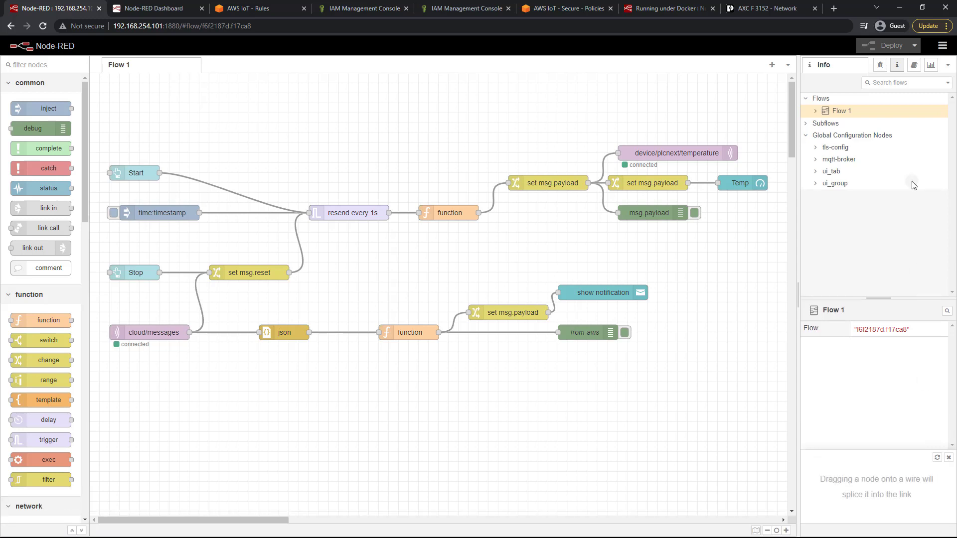
Export the flow's nodes again, this time copying them to the clipboard
left_click(941, 45)
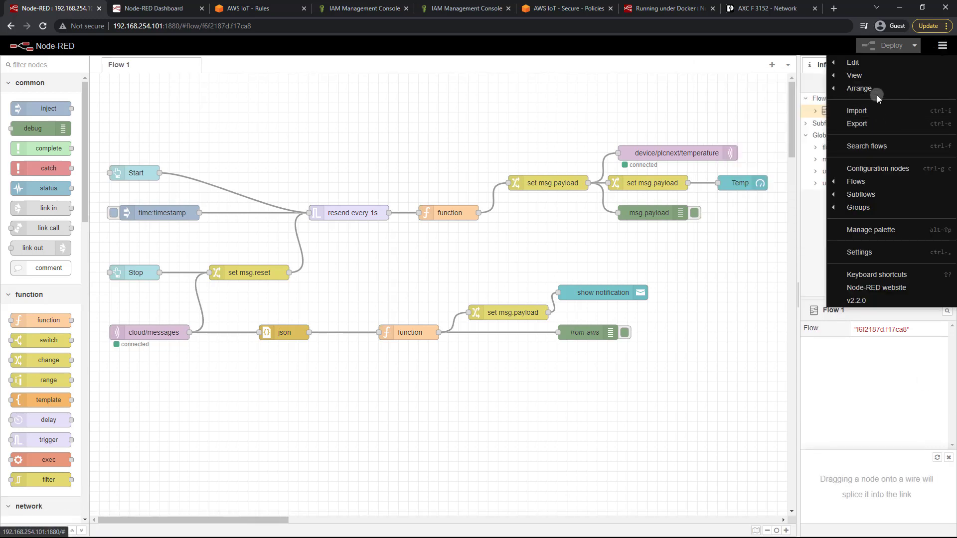
left_click(857, 124)
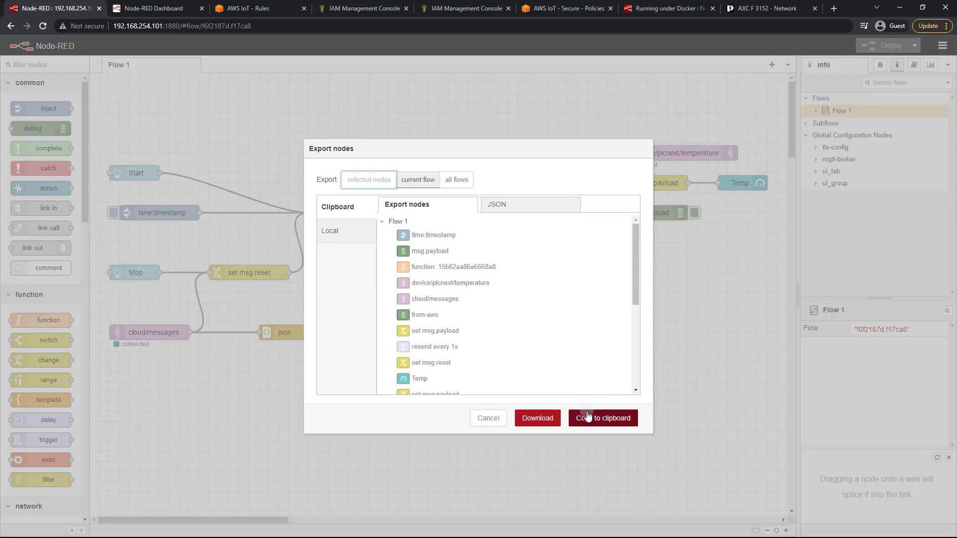
left_click(602, 418)
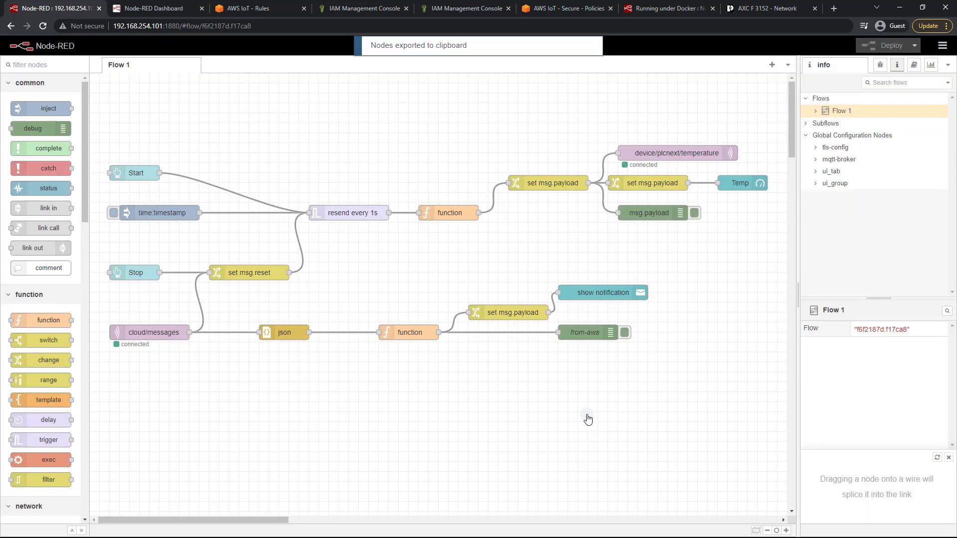
mouse_move(945, 45)
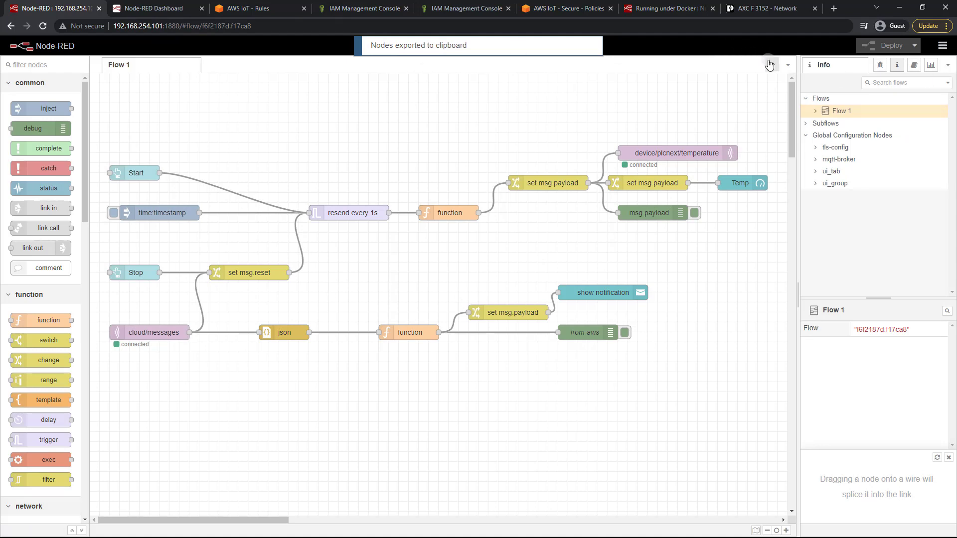
Add a new flow tab and import the pasted flow JSON into it
left_click(772, 65)
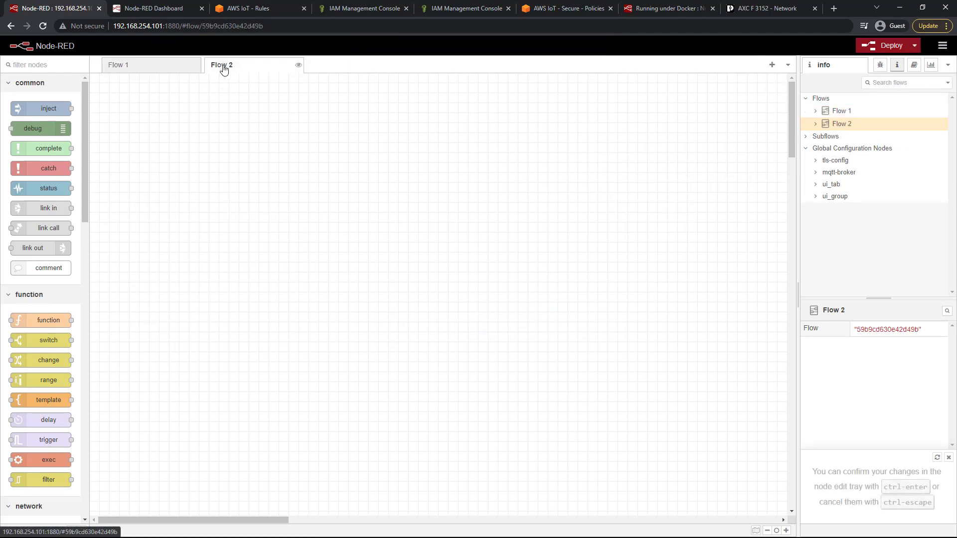
left_click(942, 45)
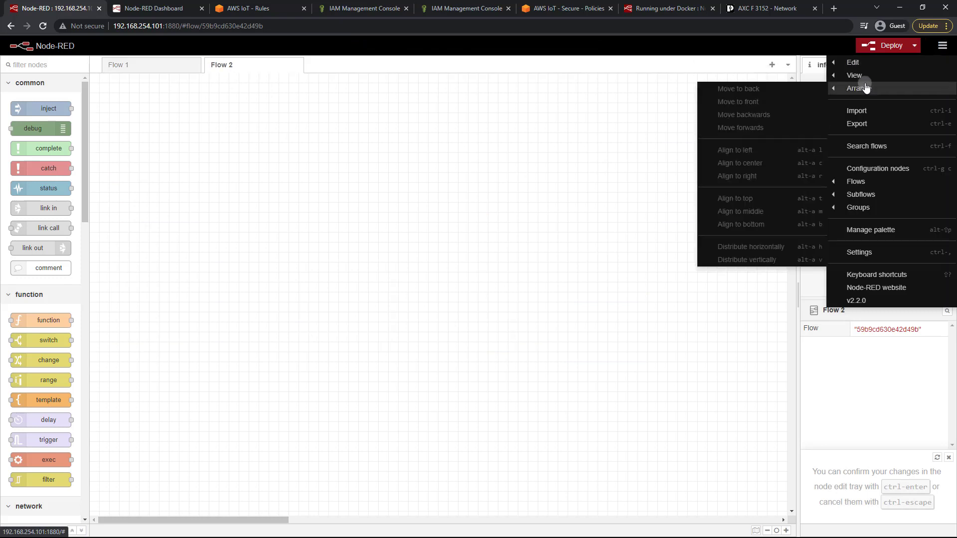
left_click(856, 110)
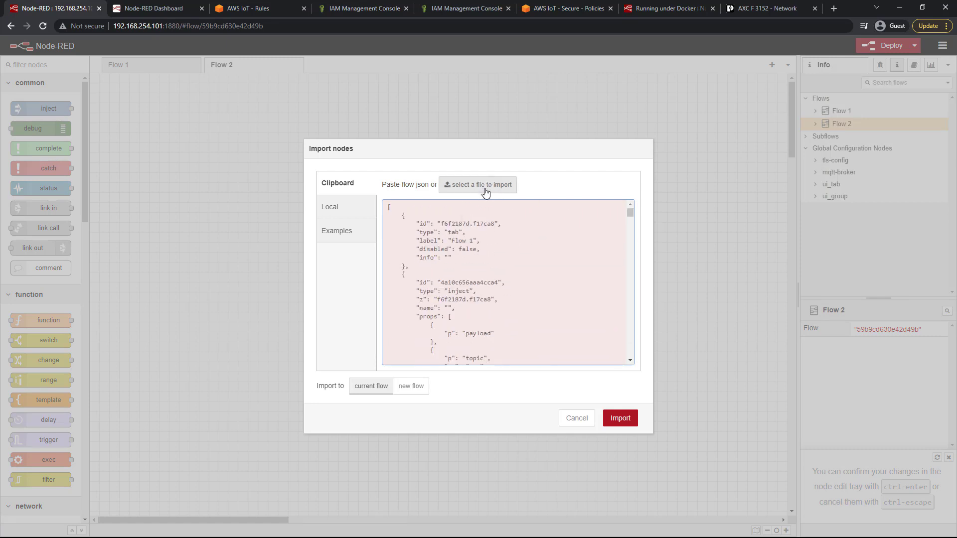
mouse_move(486, 186)
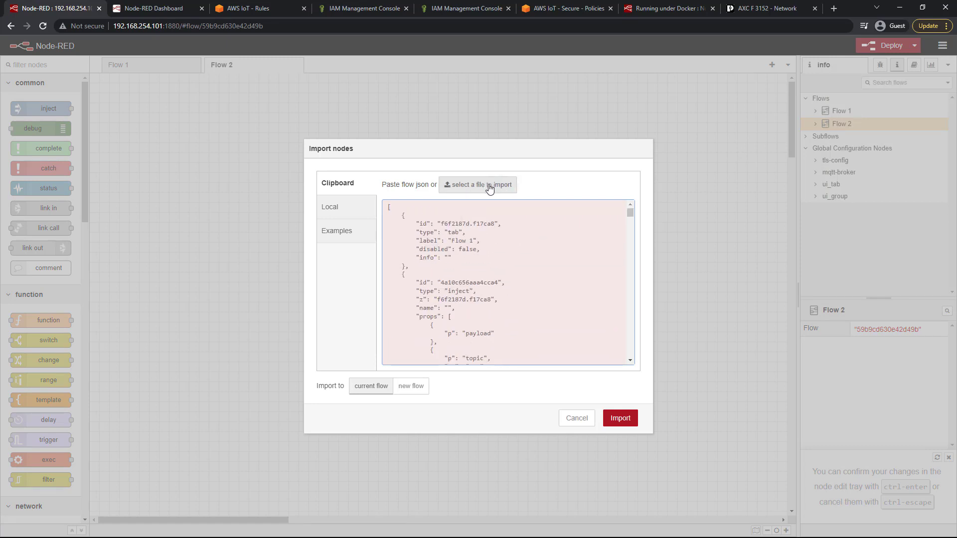
left_click(619, 418)
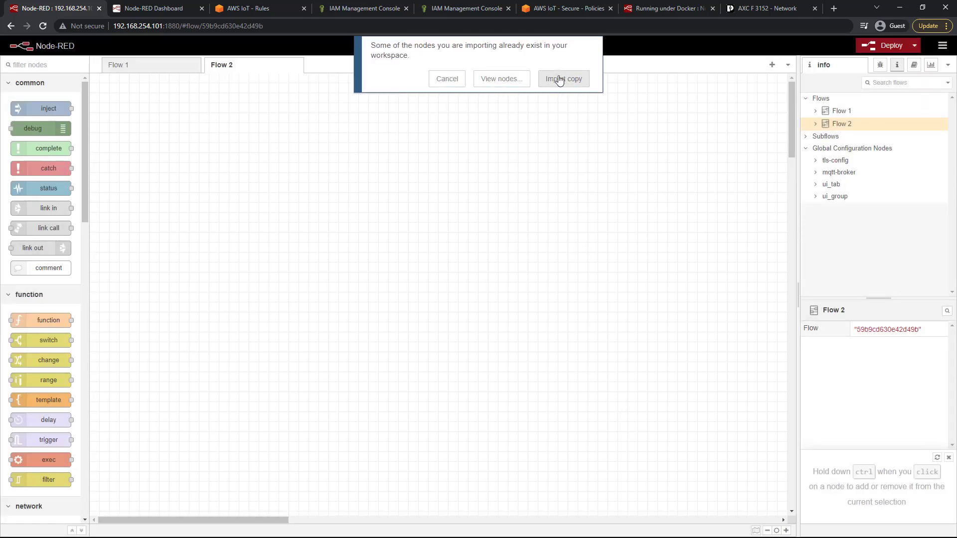
mouse_move(567, 83)
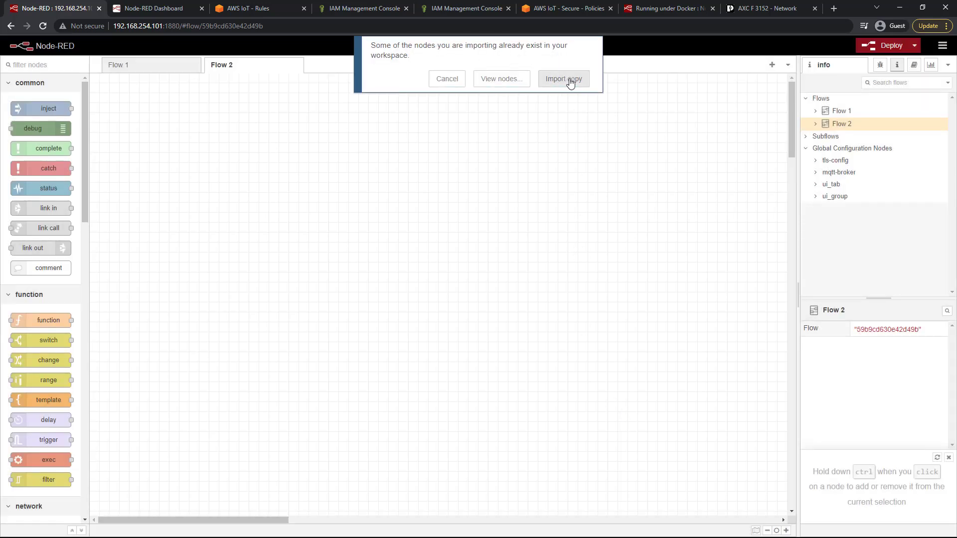
Import the 17 conflicting nodes as a copy and view the new Flow 1 tab
left_click(562, 78)
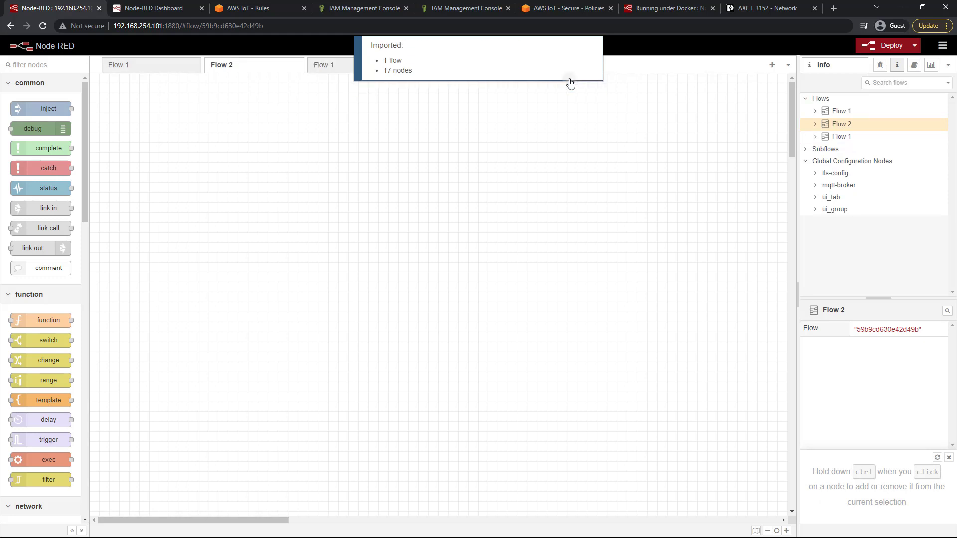
mouse_move(403, 64)
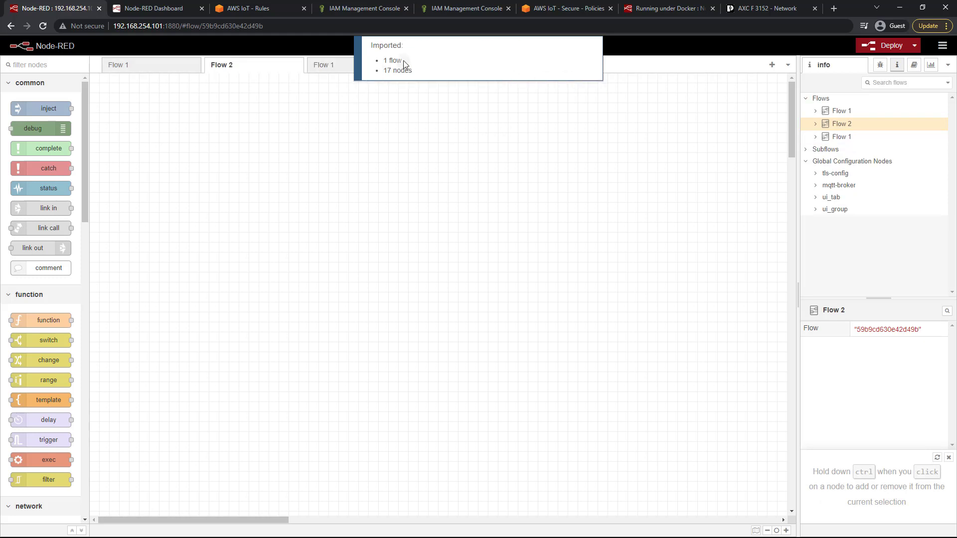
left_click(323, 64)
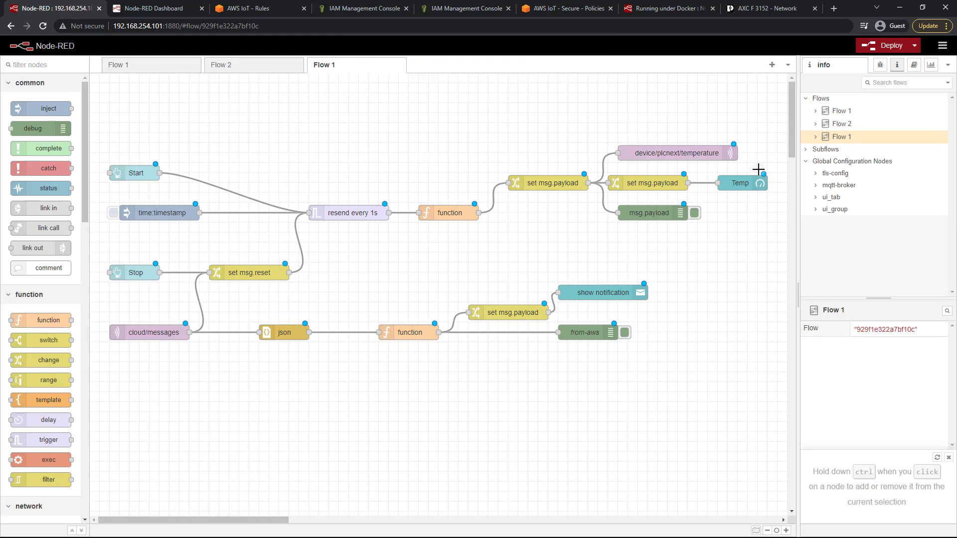
Check the device/plcnext/temperature mqtt out node's settings and deploy the imported flow
double_click(676, 152)
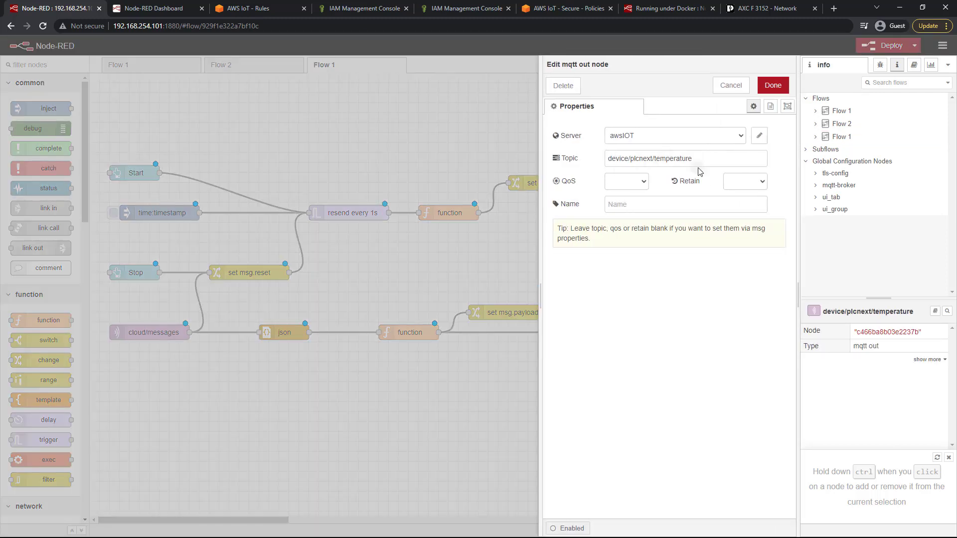
left_click(759, 135)
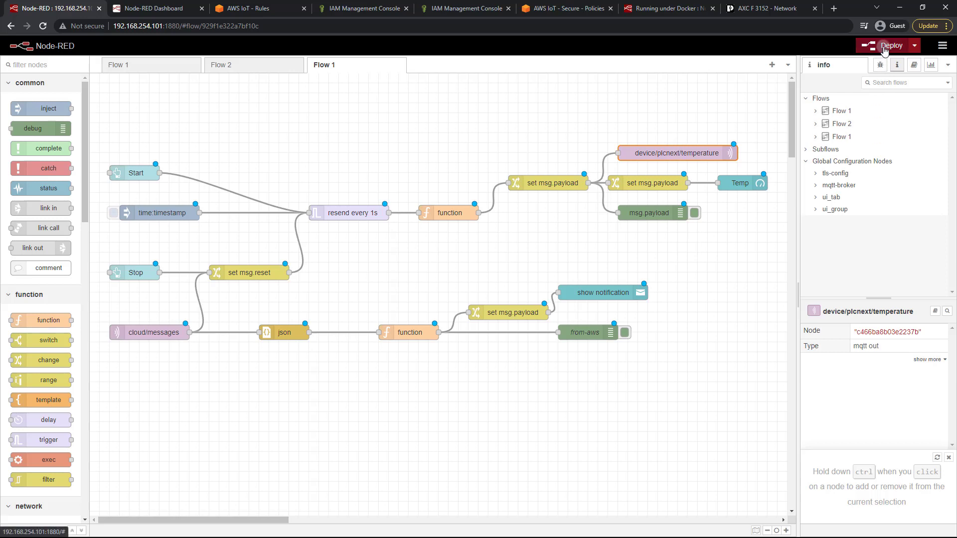
left_click(890, 45)
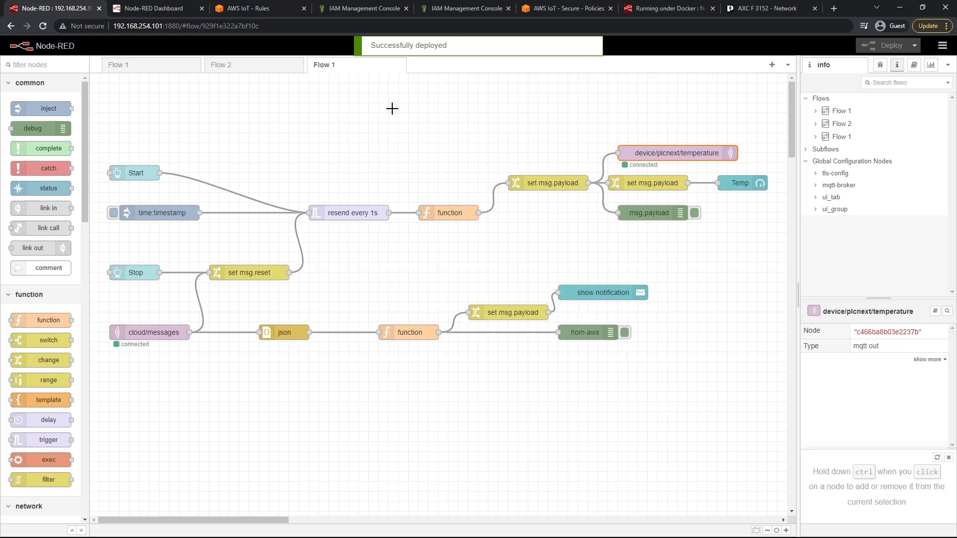
mouse_move(353, 65)
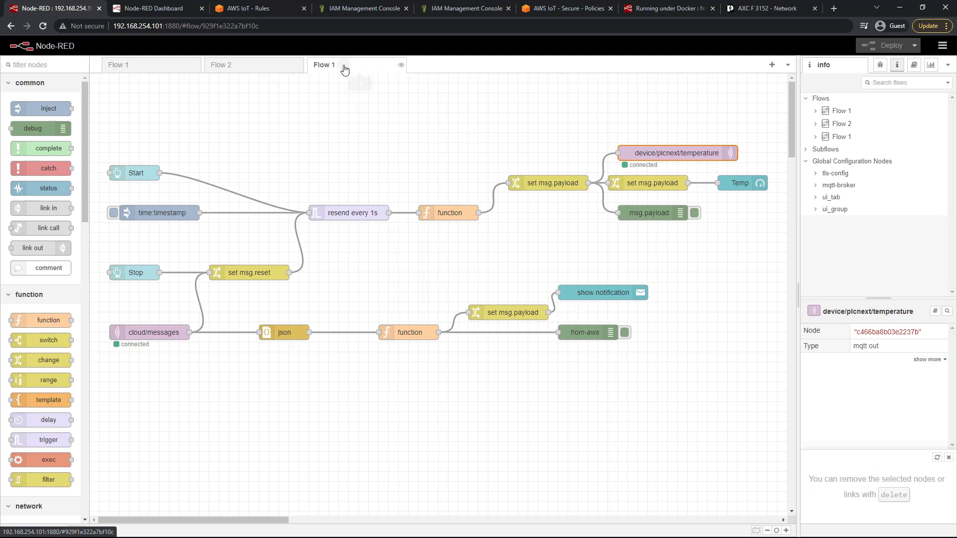
mouse_move(344, 66)
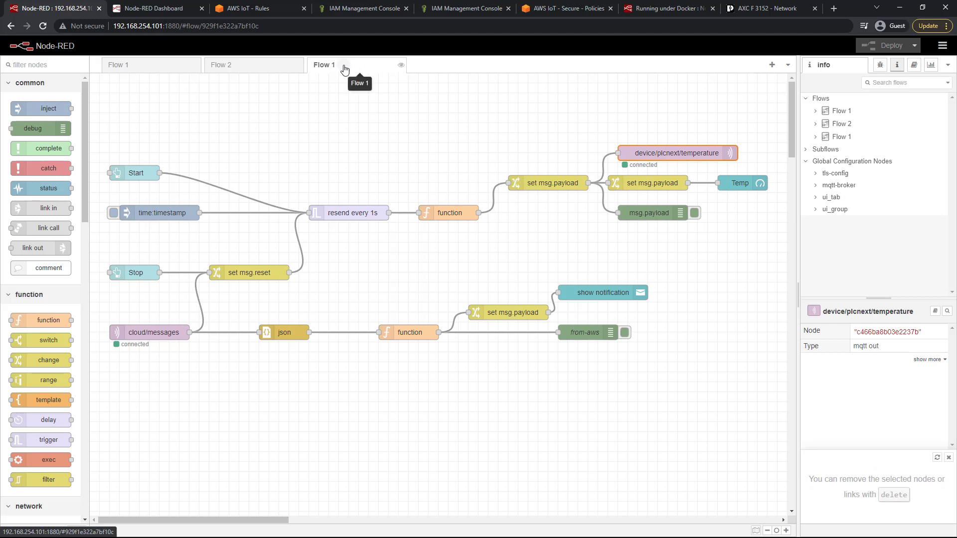